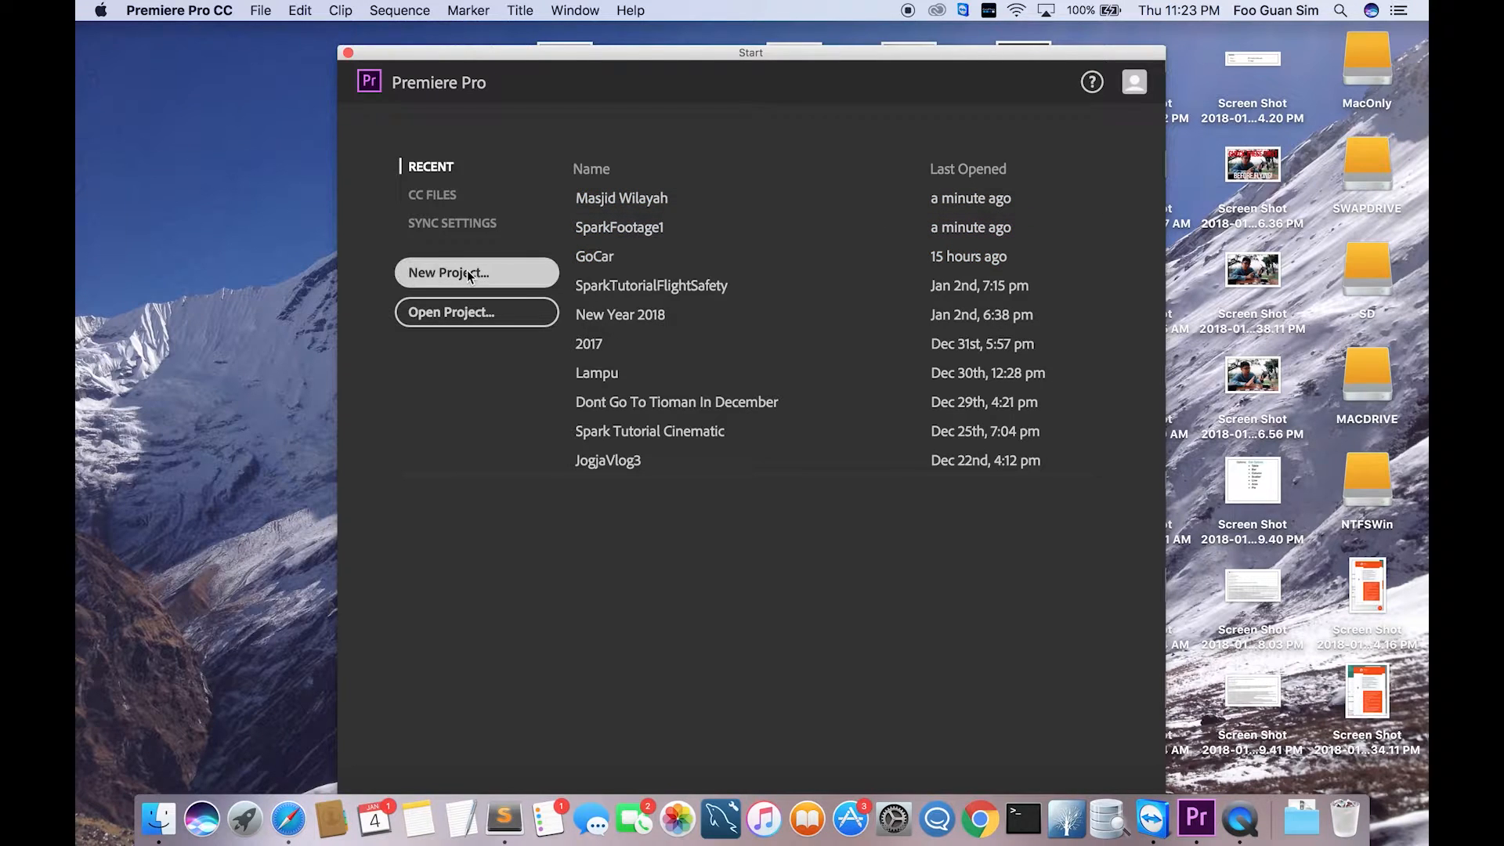
- Start a new project from the Start screen and begin entering its name
click(448, 273)
text(Masjid W)
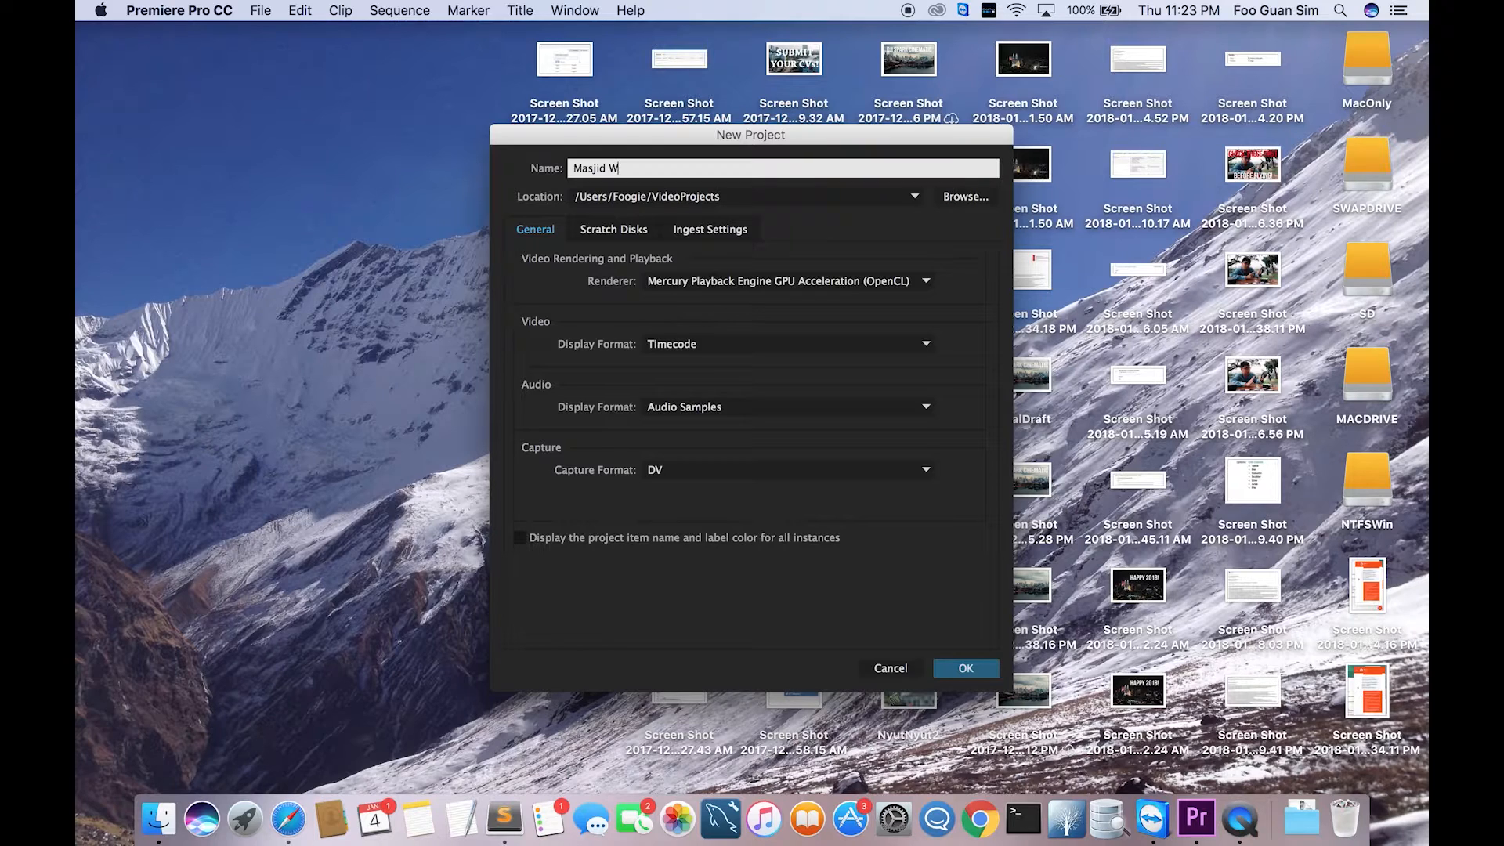
click(965, 667)
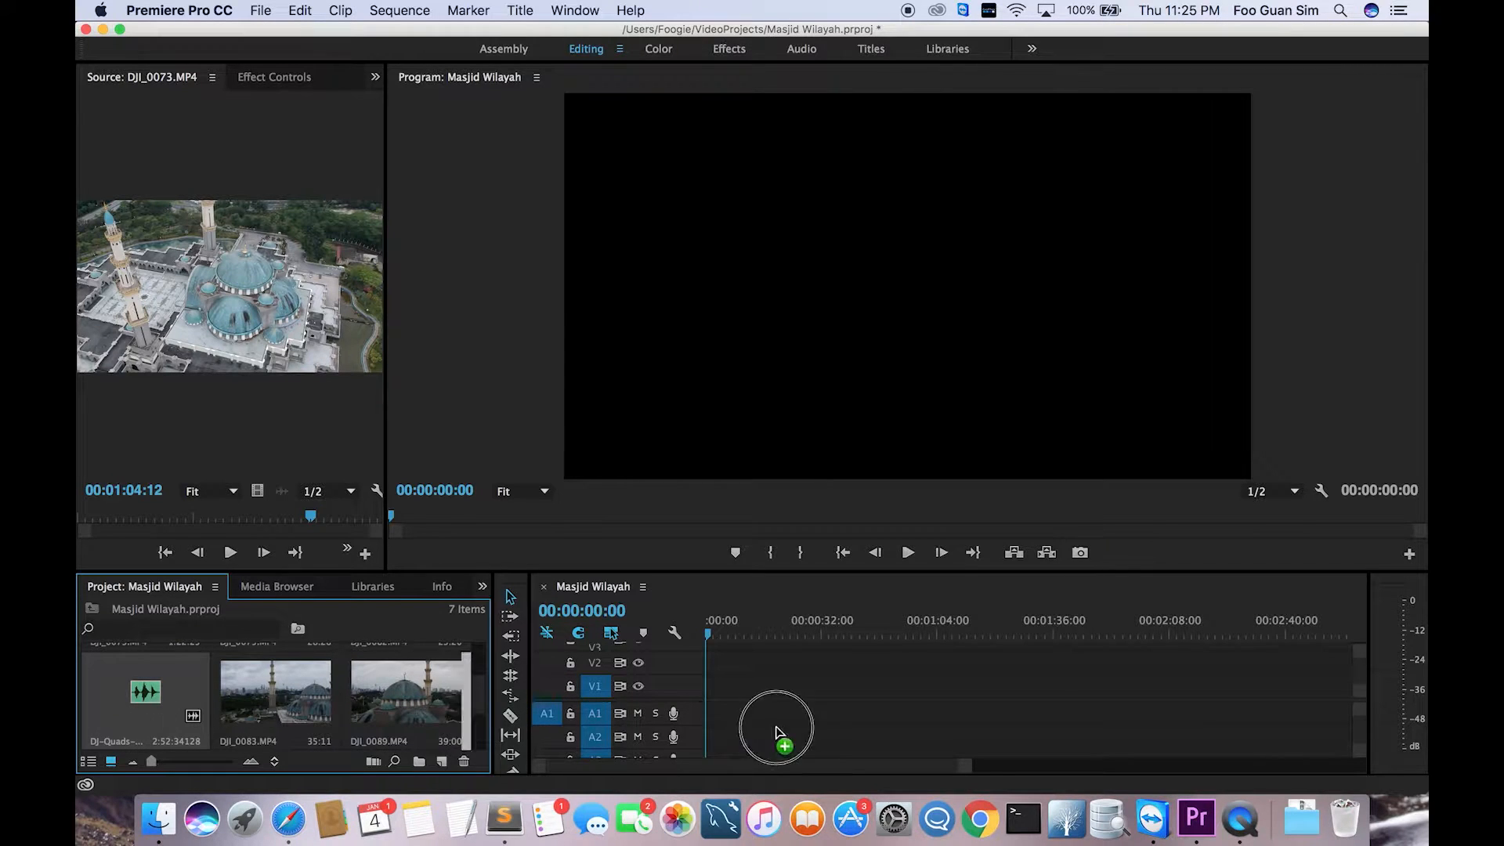
- Drag the music clip from the Project panel onto audio track A1
drag(145, 692, 777, 713)
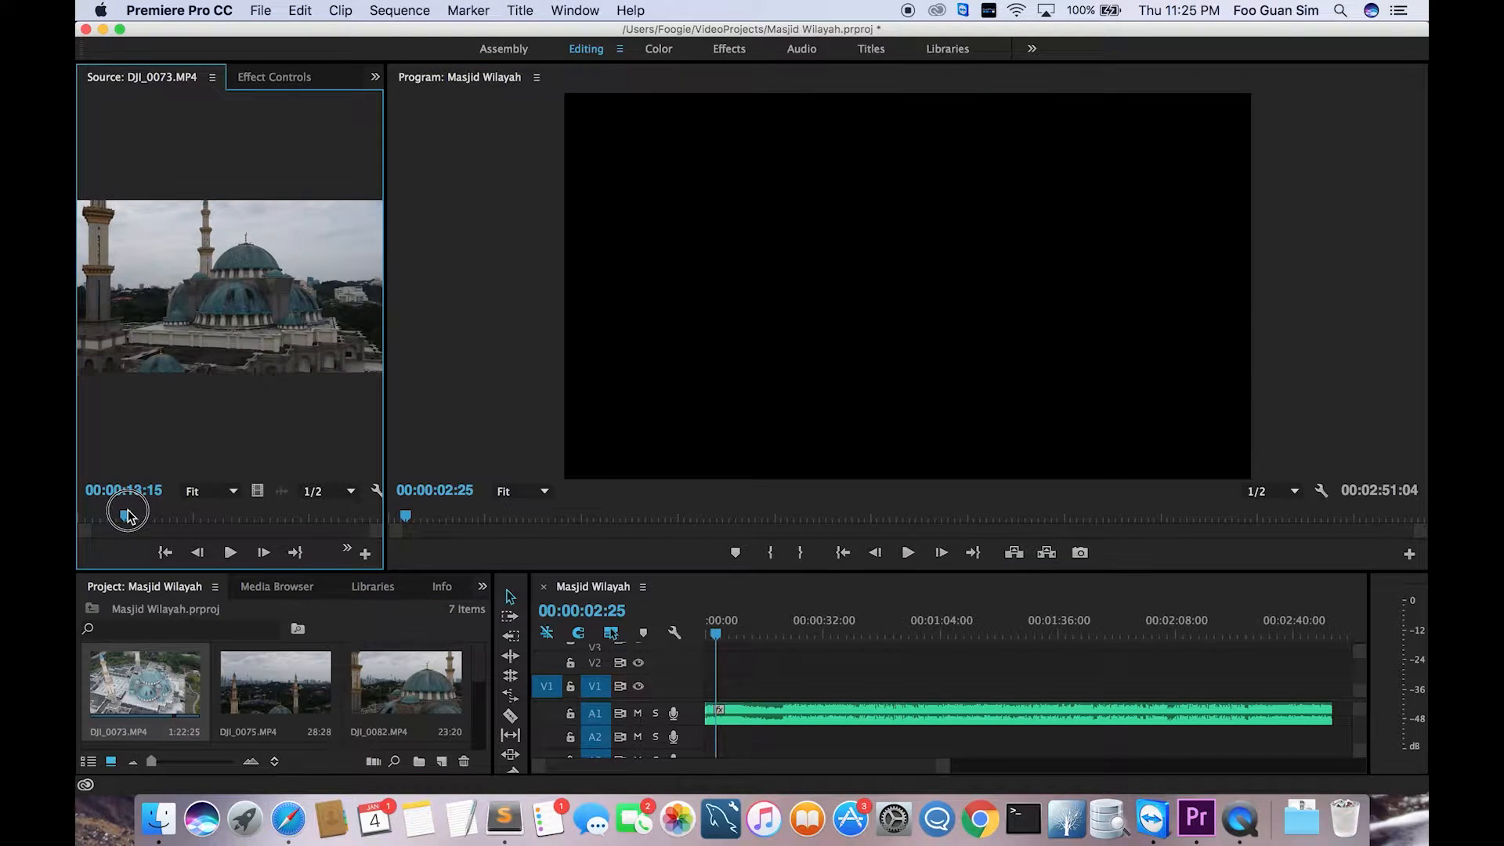
- Scrub DJI_0073 in the Source Monitor to find a shot around 29–34 seconds
drag(128, 513, 176, 513)
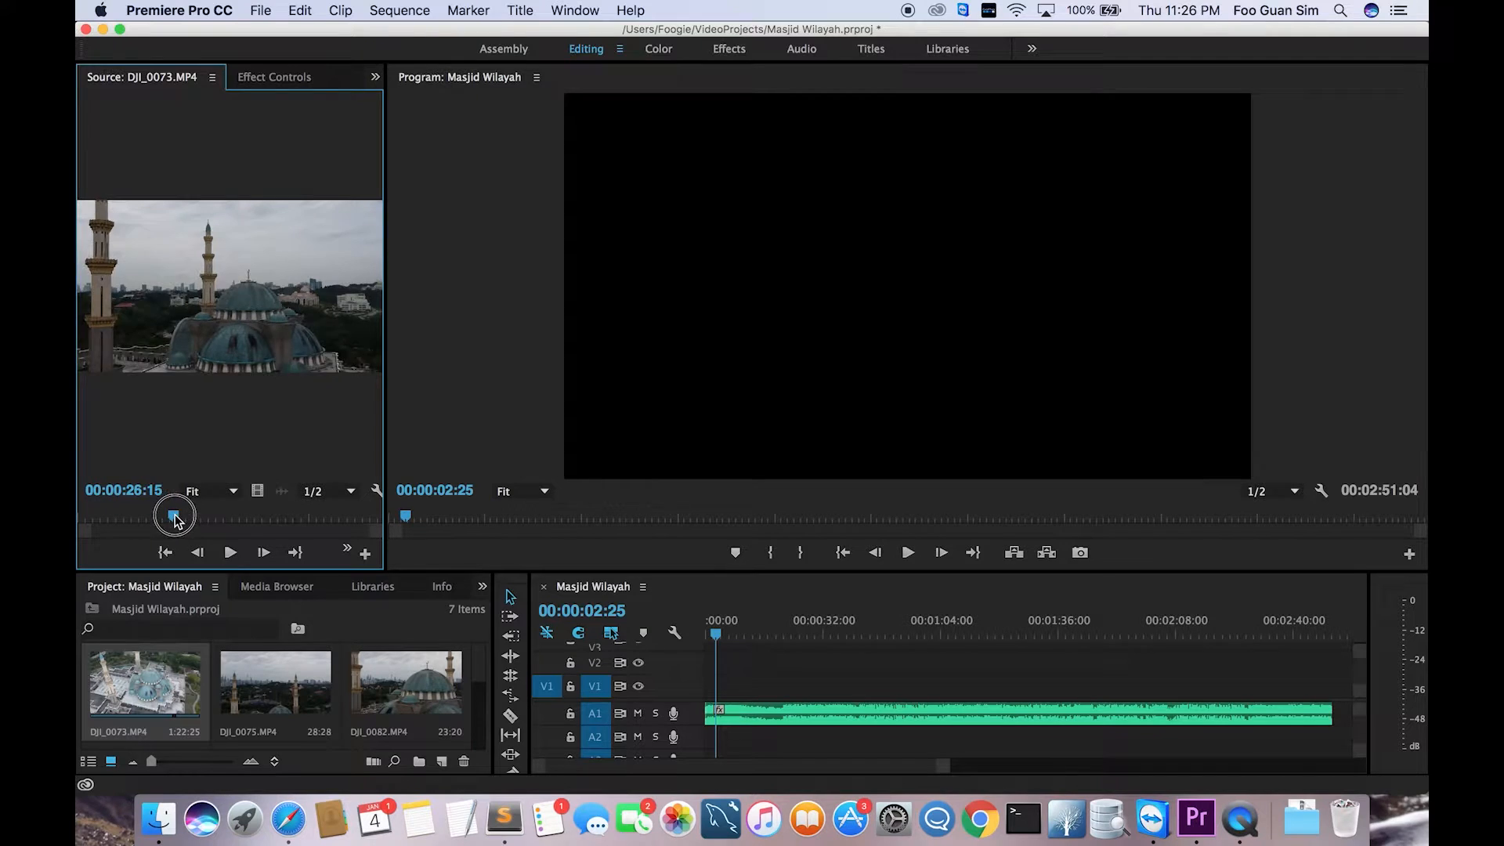
drag(174, 516, 104, 515)
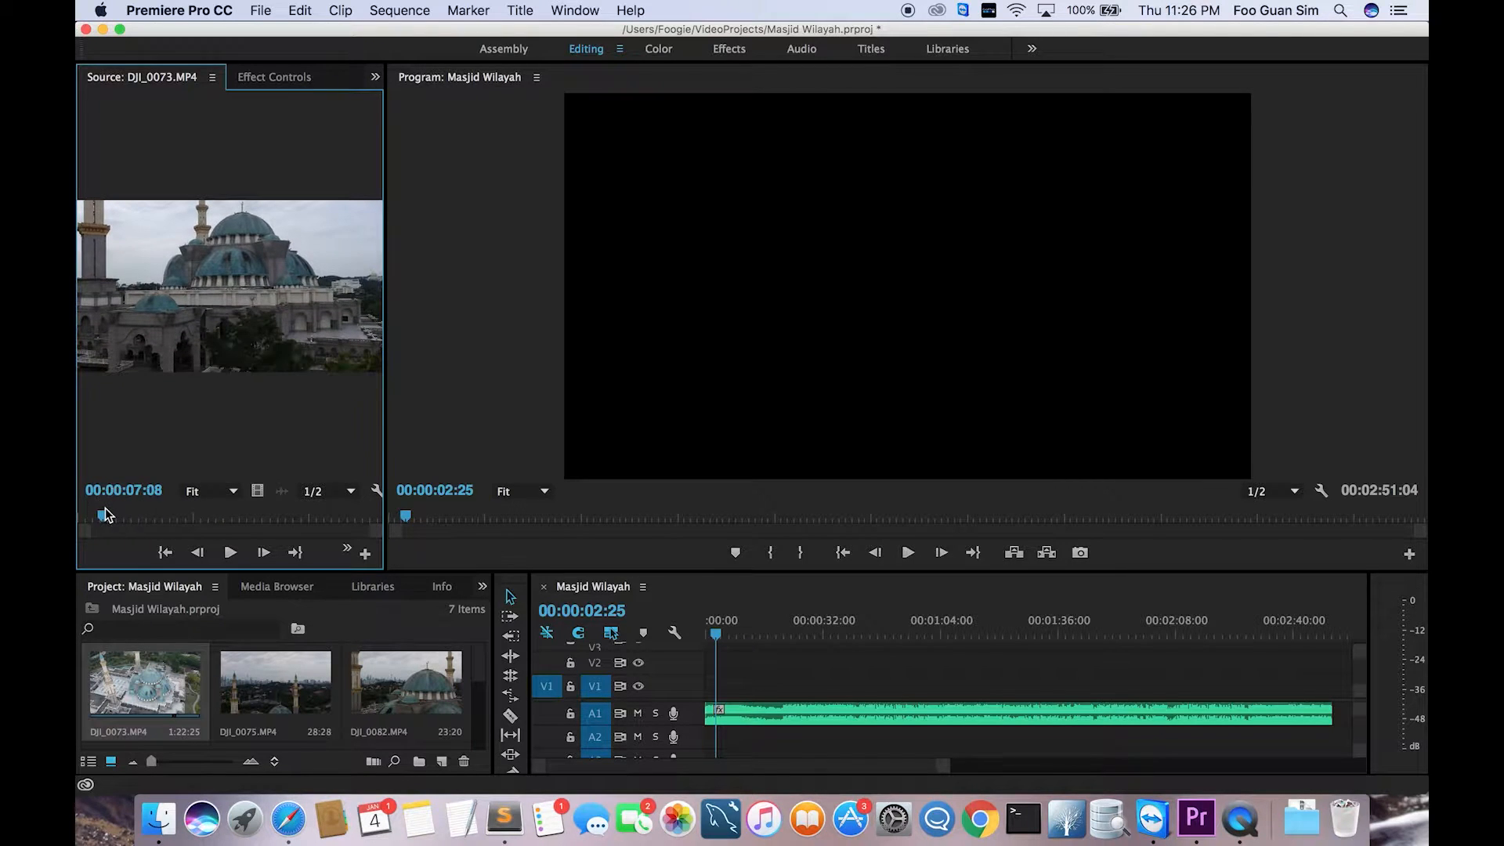
drag(104, 515, 188, 518)
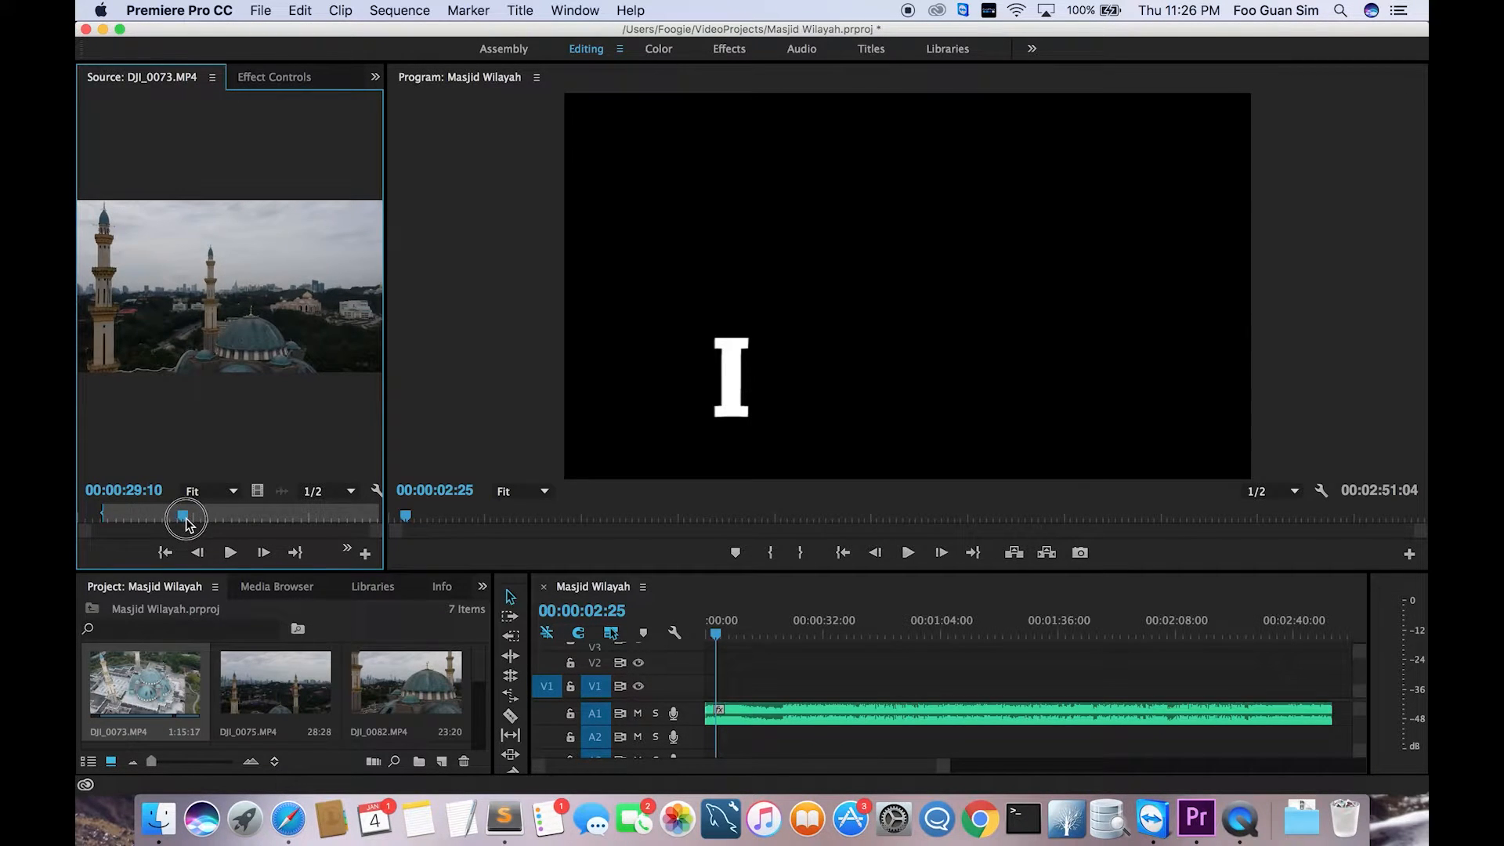
drag(182, 518, 202, 518)
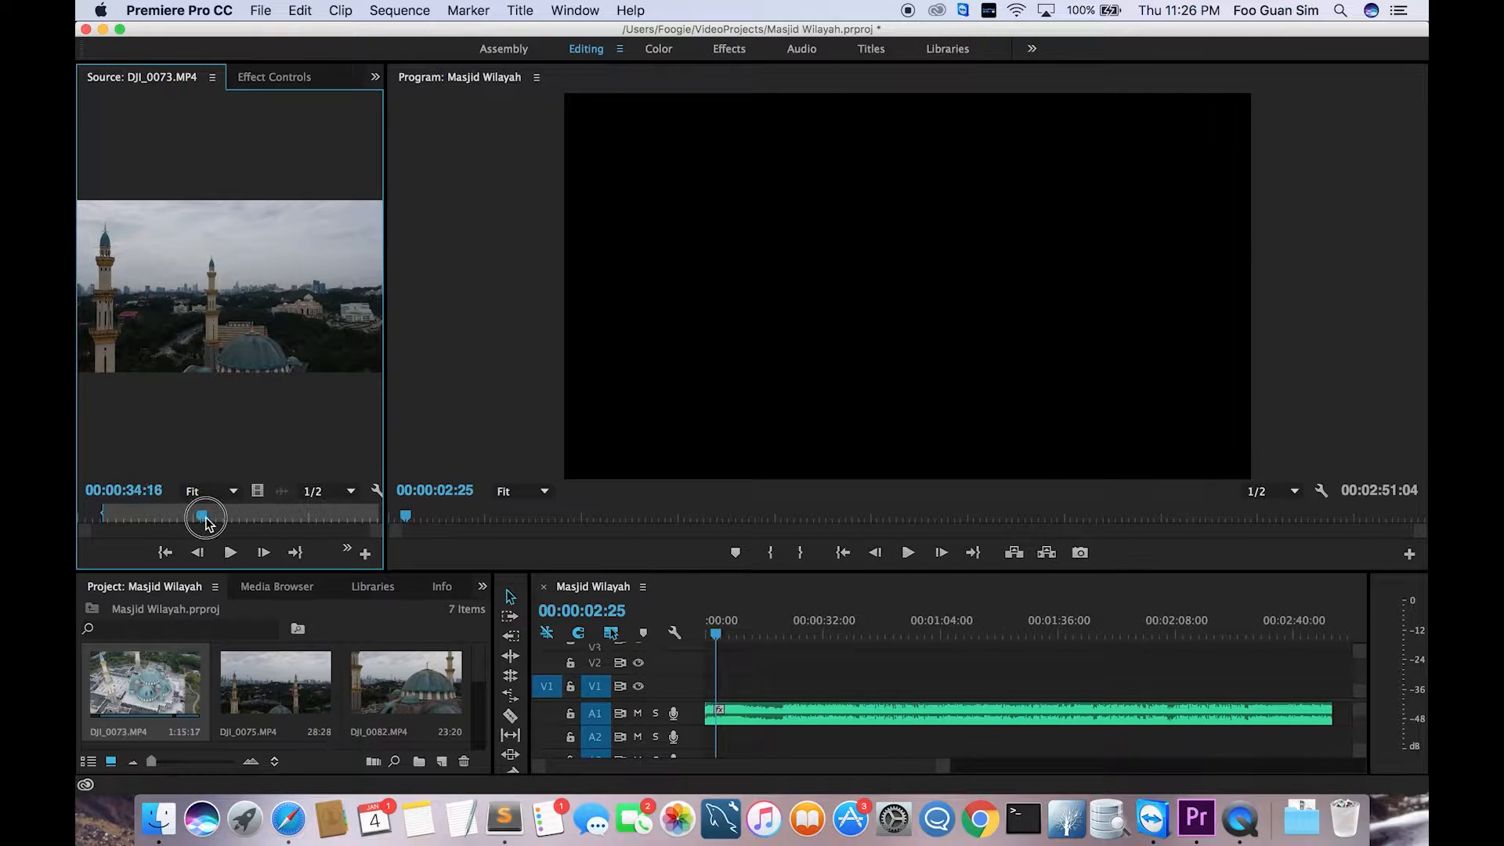
drag(204, 516, 198, 516)
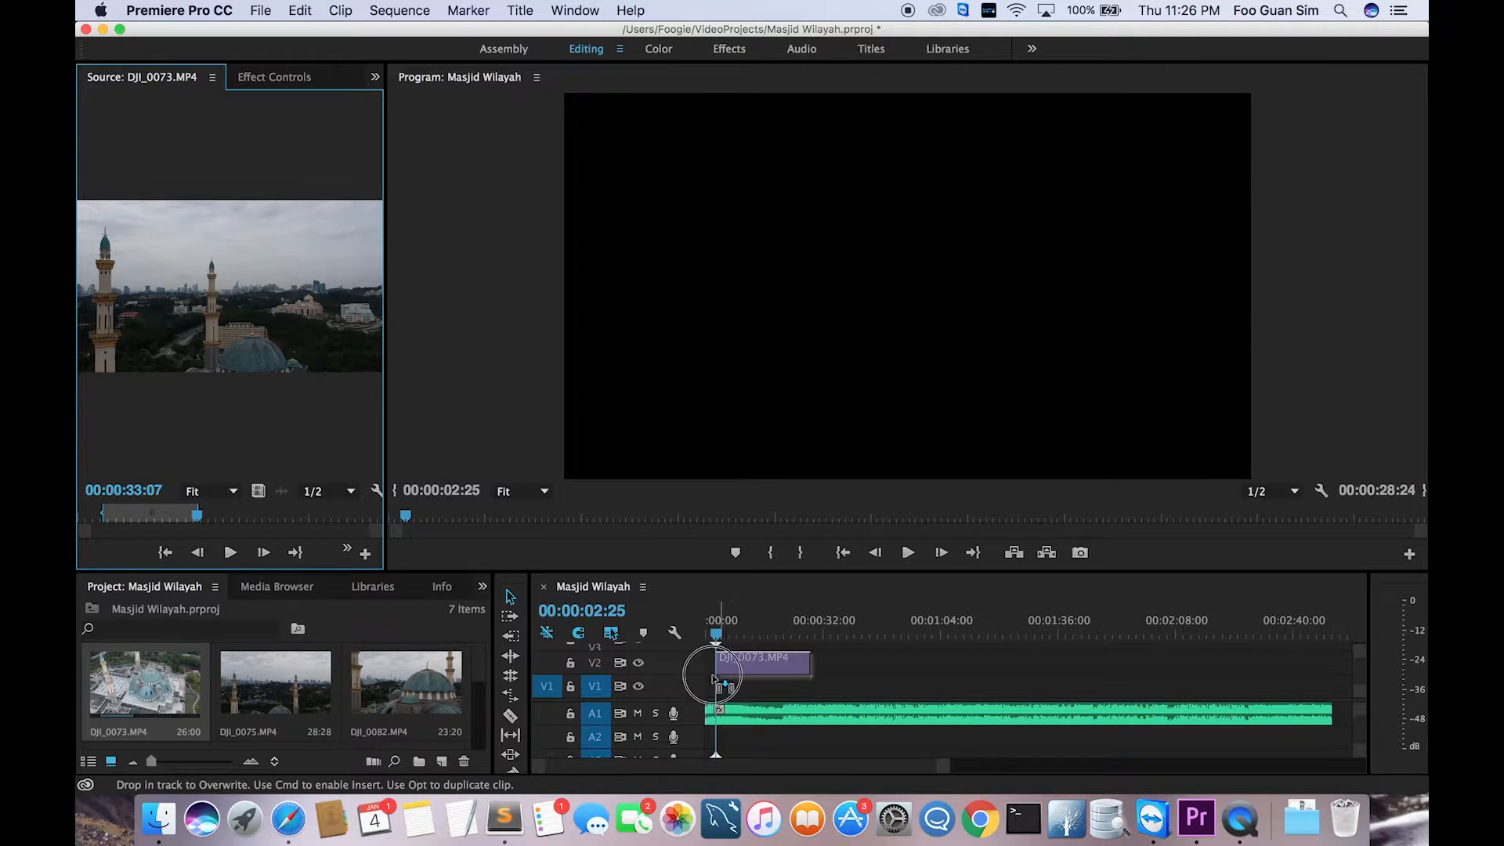
- Place the 26-second DJI_0073 section at the sequence start and preview it
drag(753, 671, 714, 681)
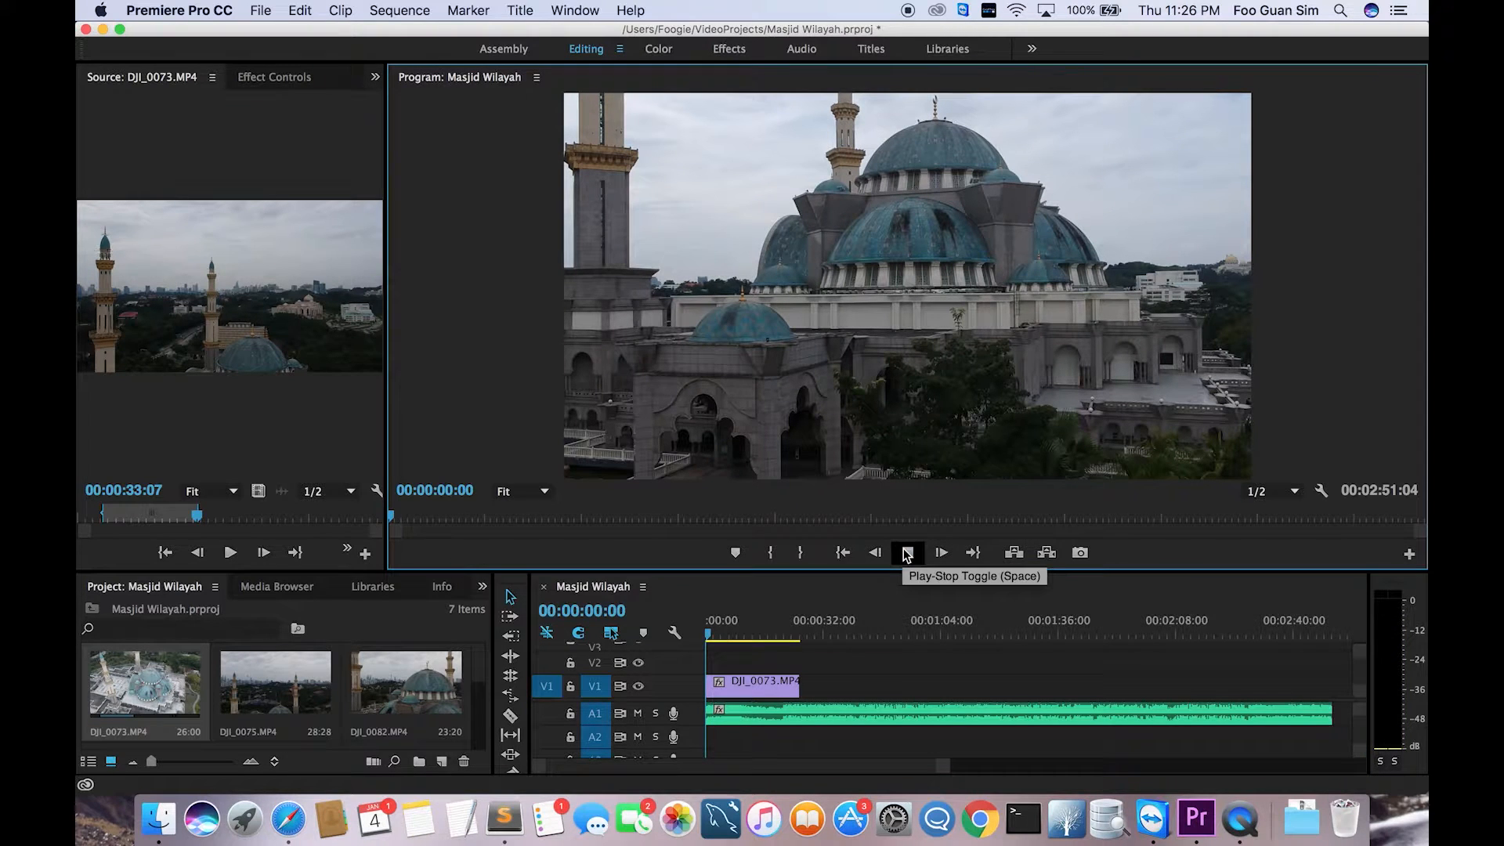
click(905, 551)
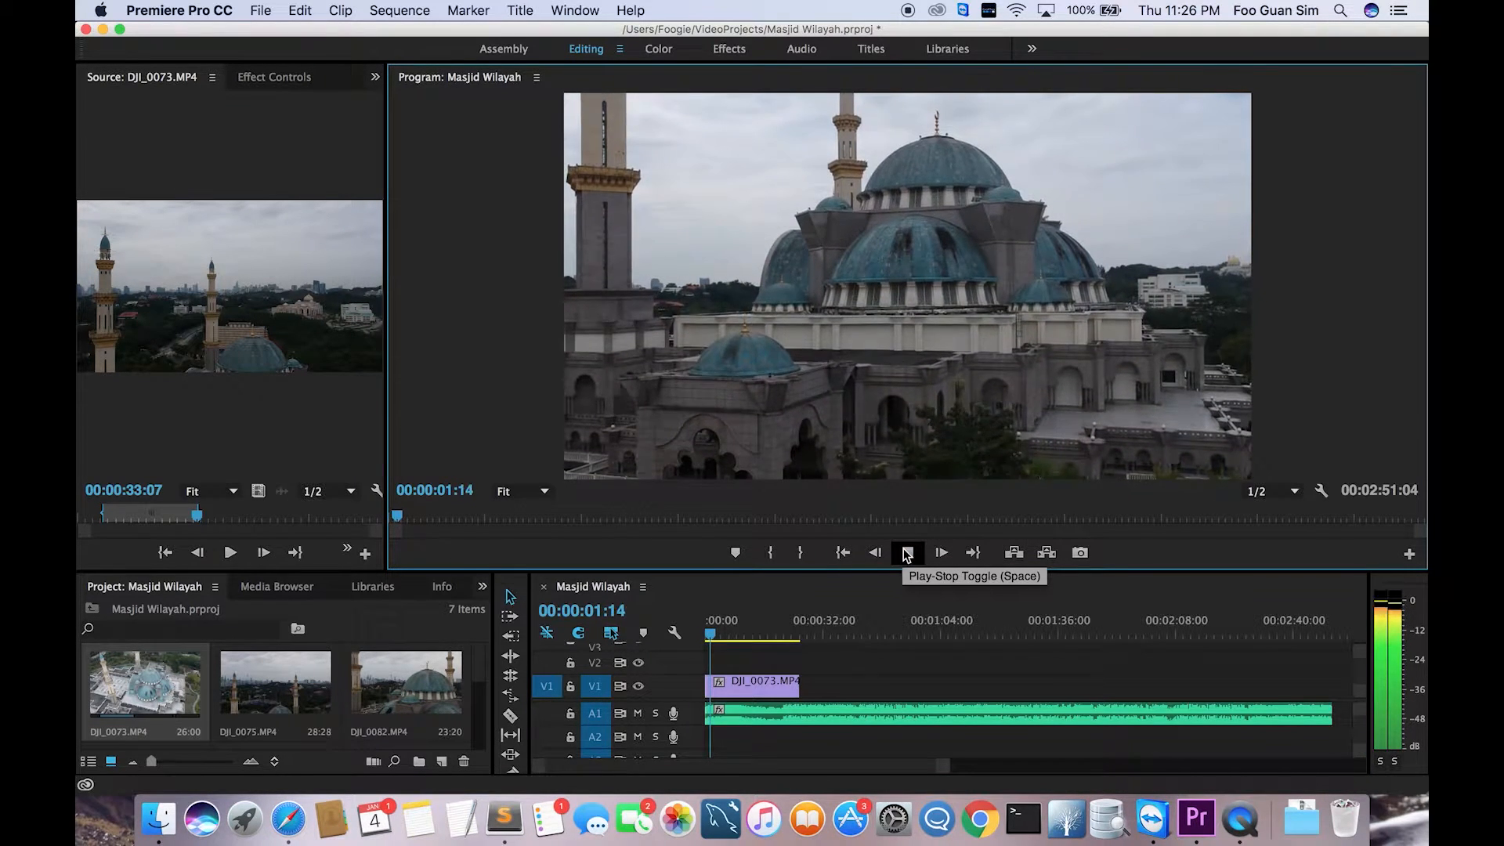
click(907, 552)
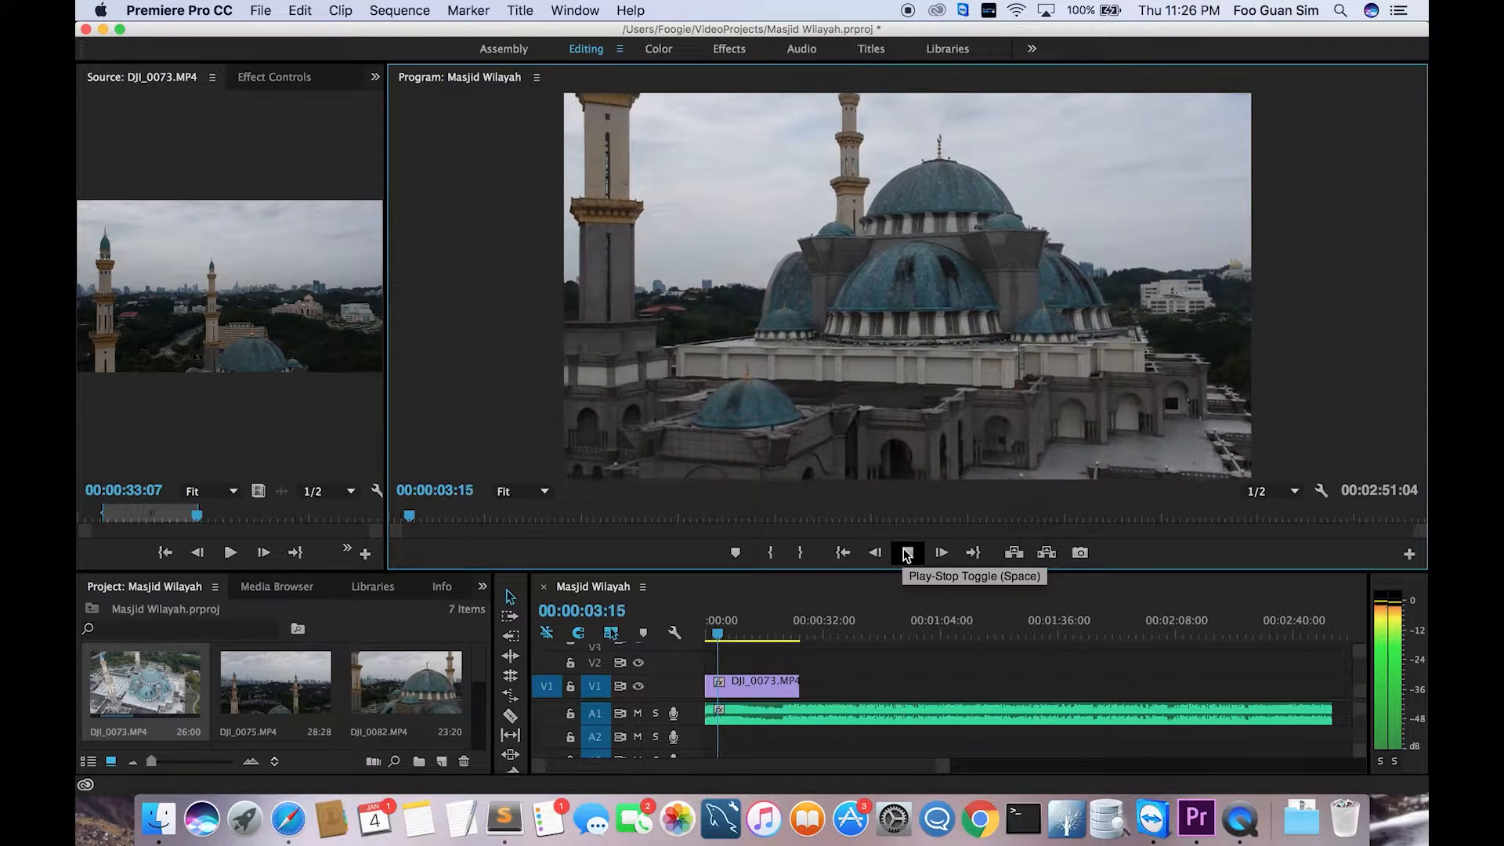
click(906, 551)
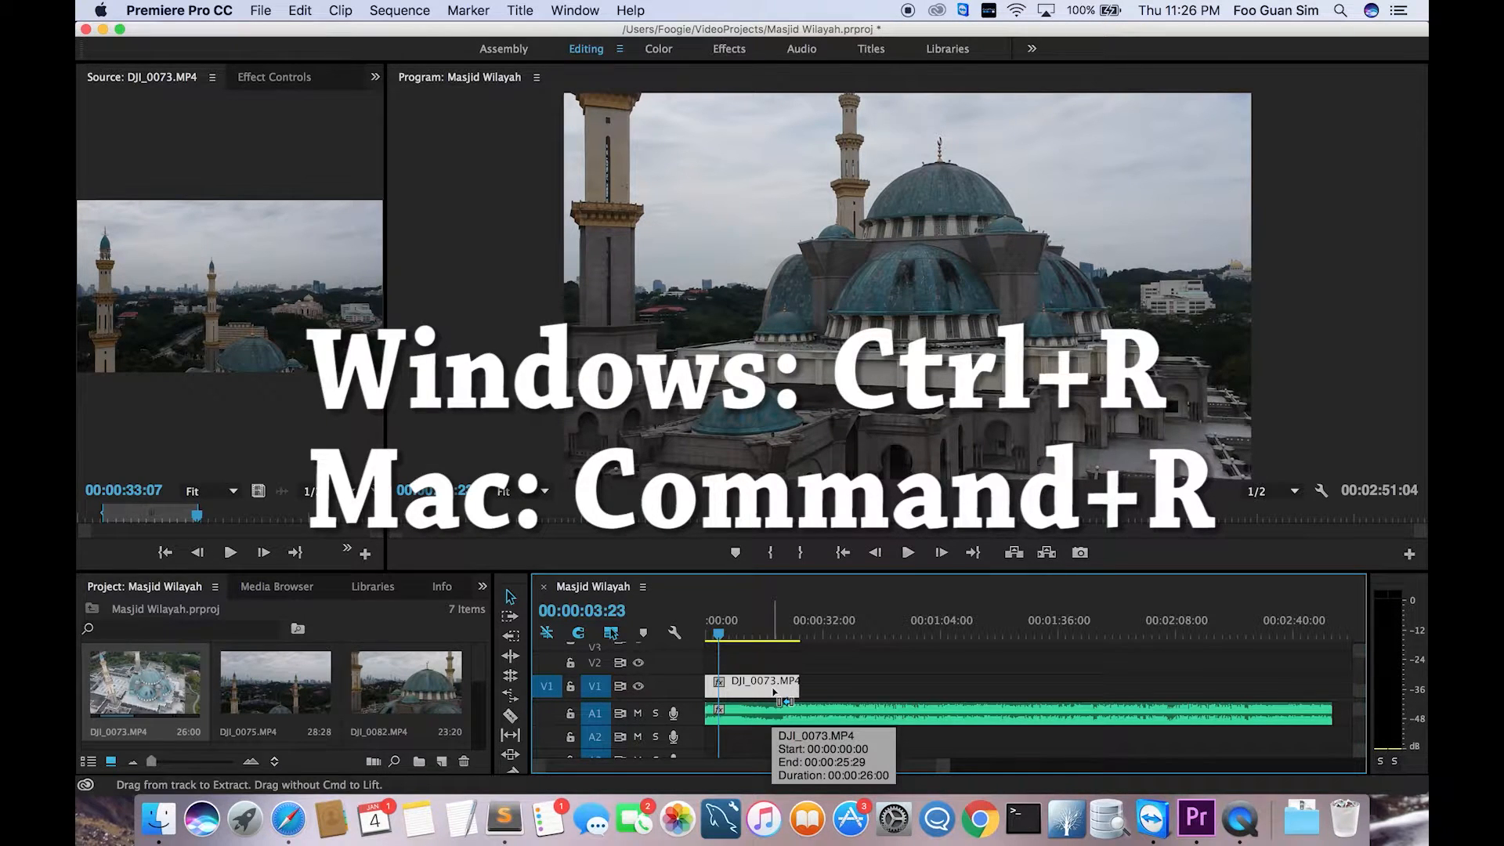
- Set the DJI_0073 clip speed to 150% with Cmd+R
key(cmd+r)
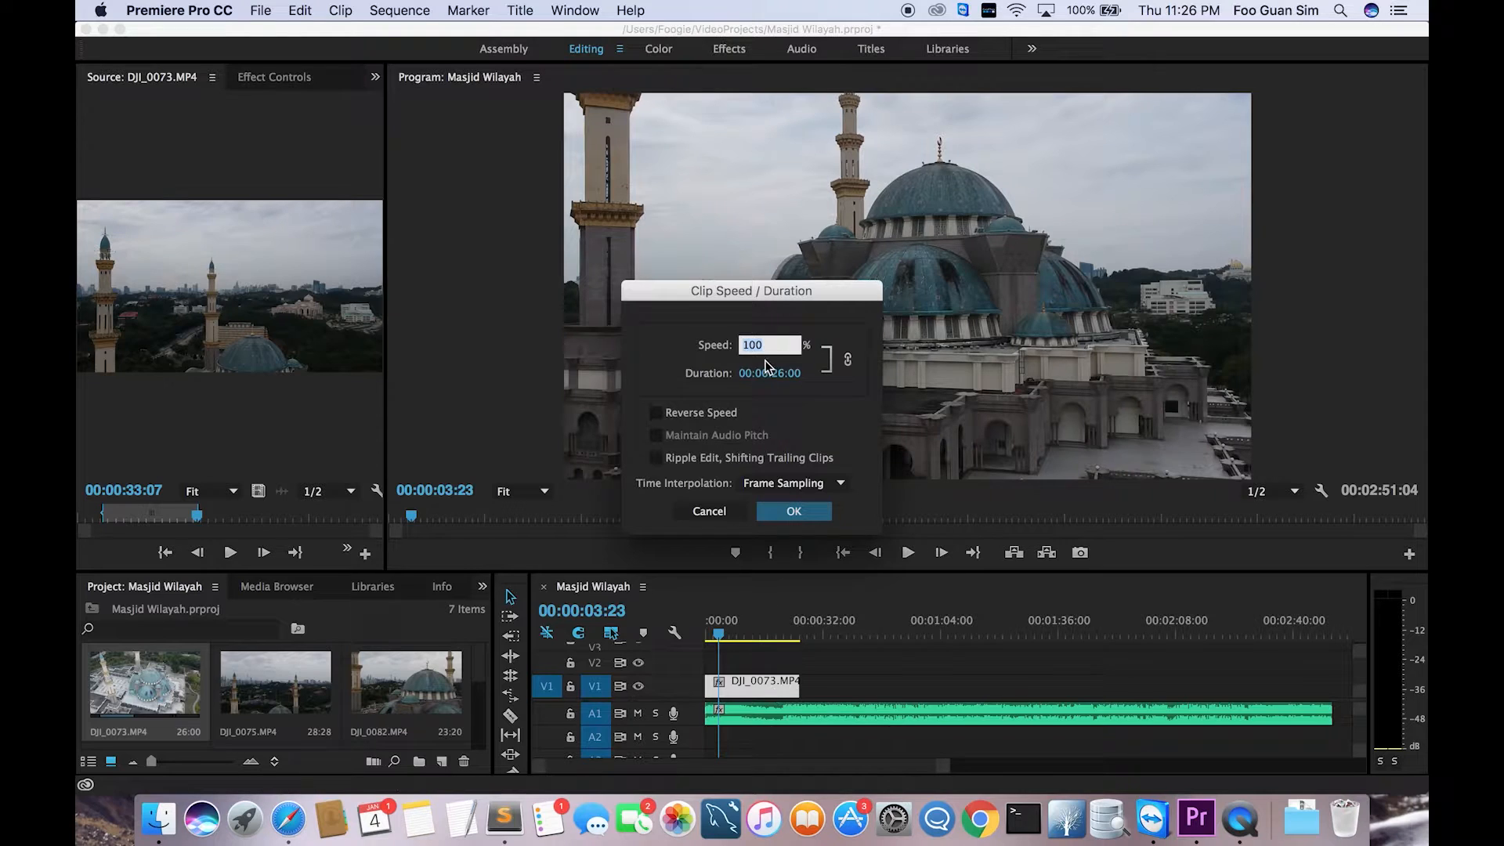
text(150)
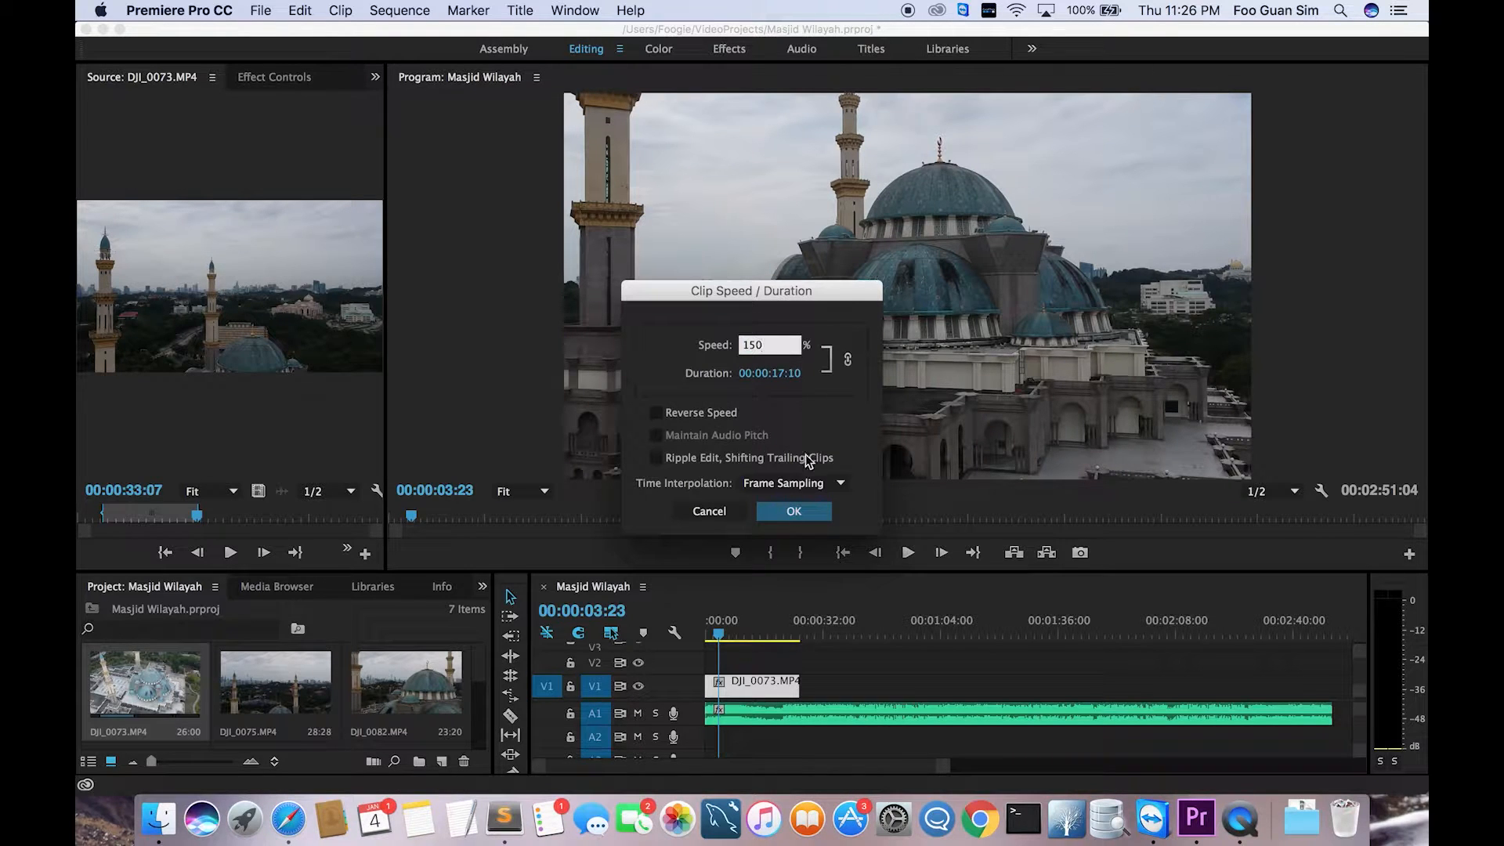
click(793, 510)
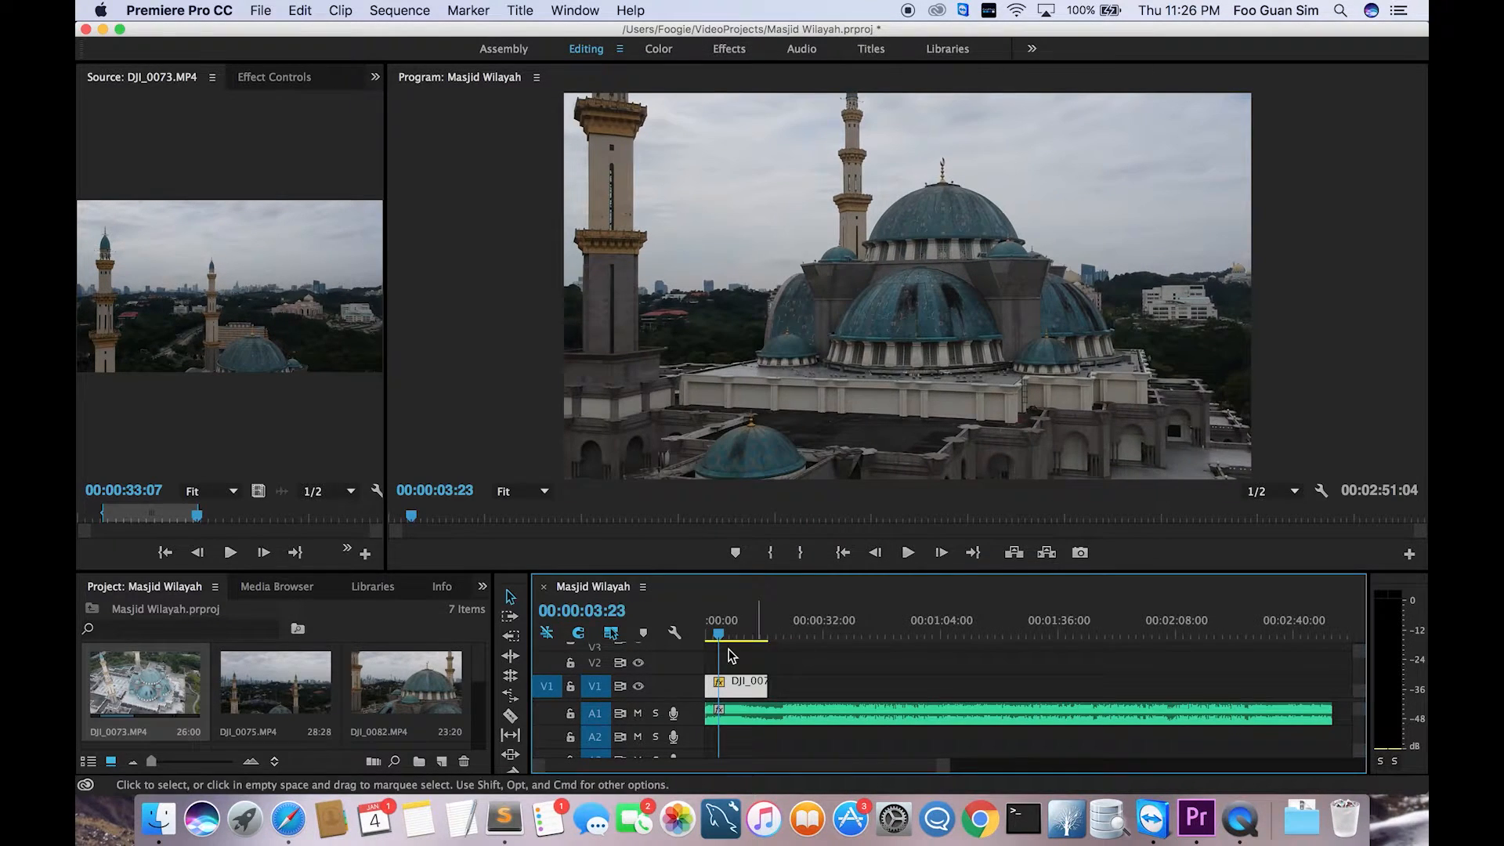
- Play back the sped-up opening from the start and stop the preview
click(908, 551)
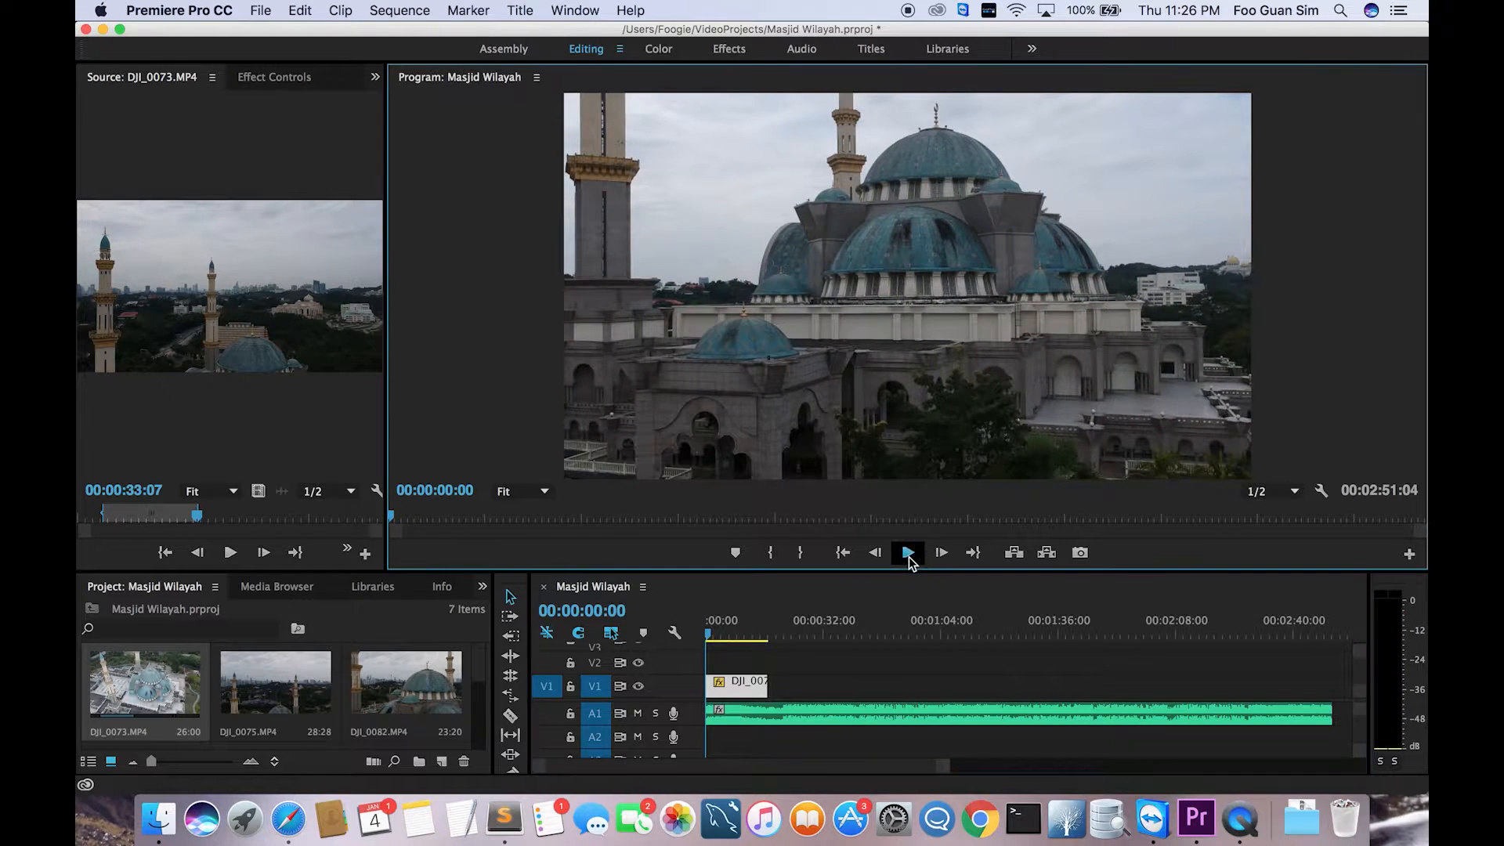
click(907, 552)
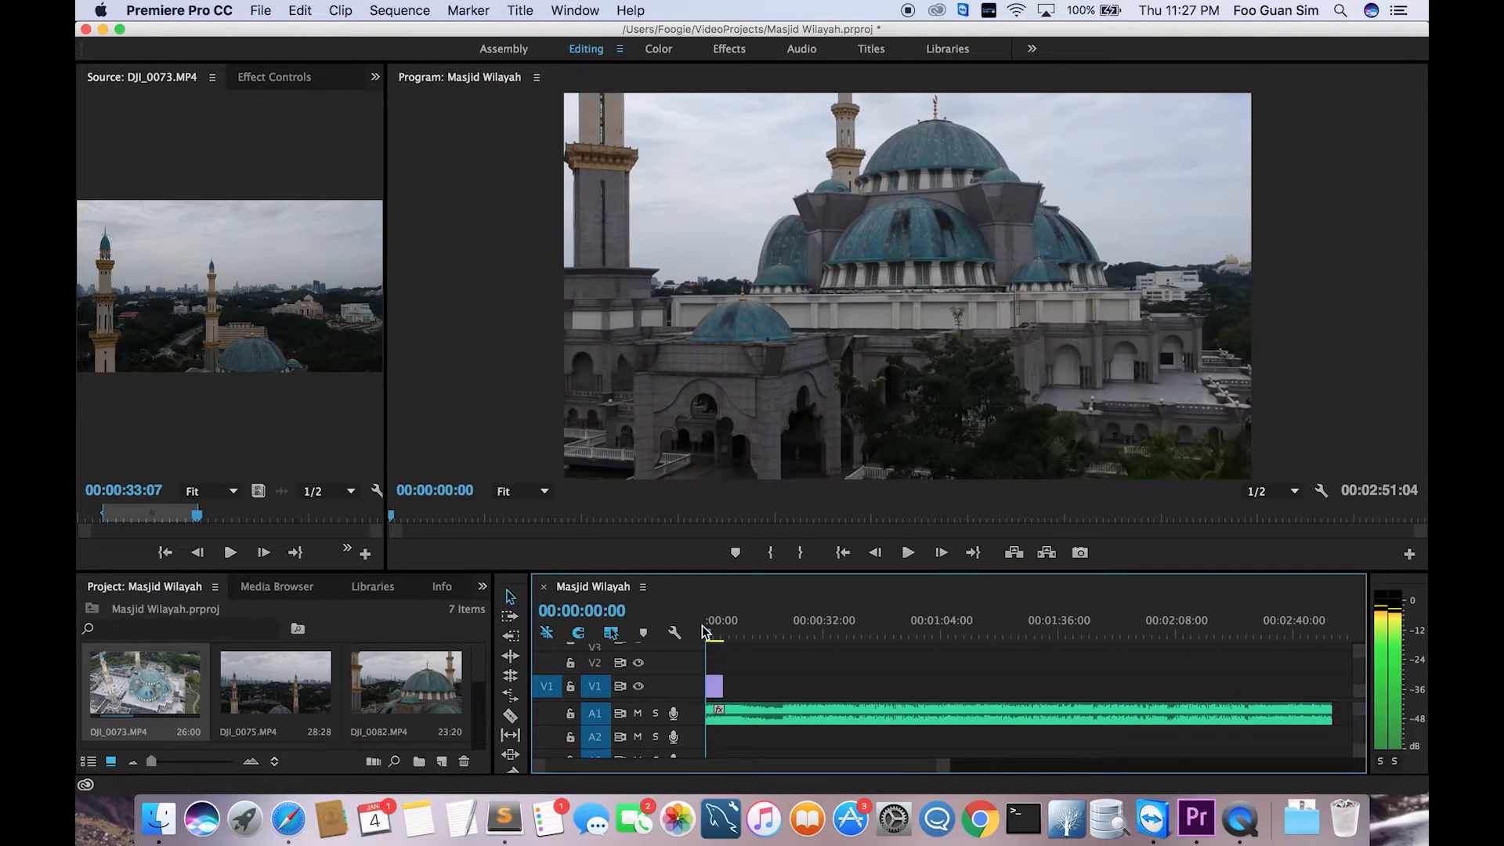
click(907, 552)
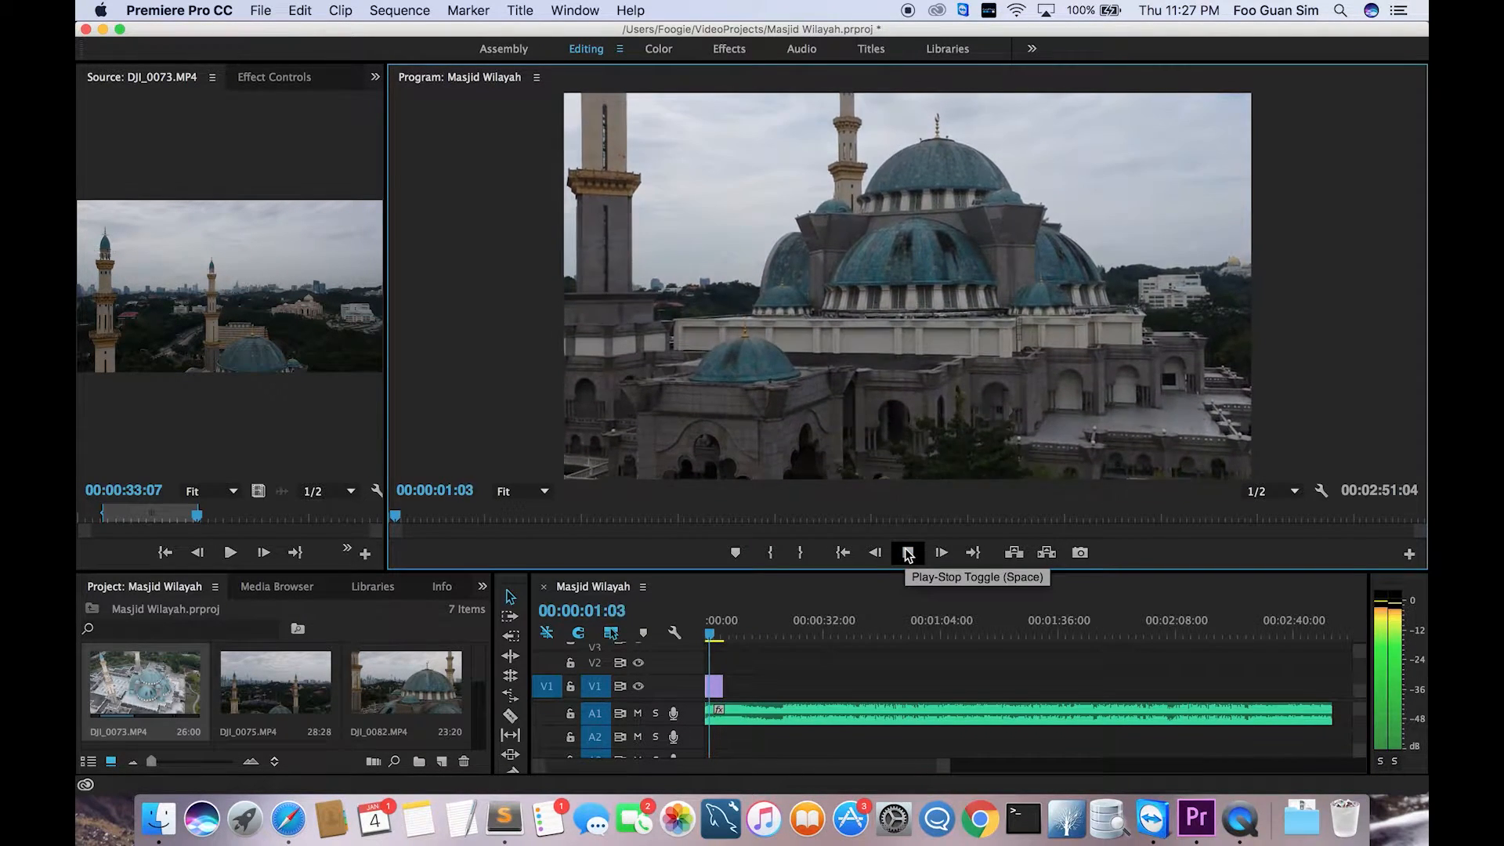
click(907, 551)
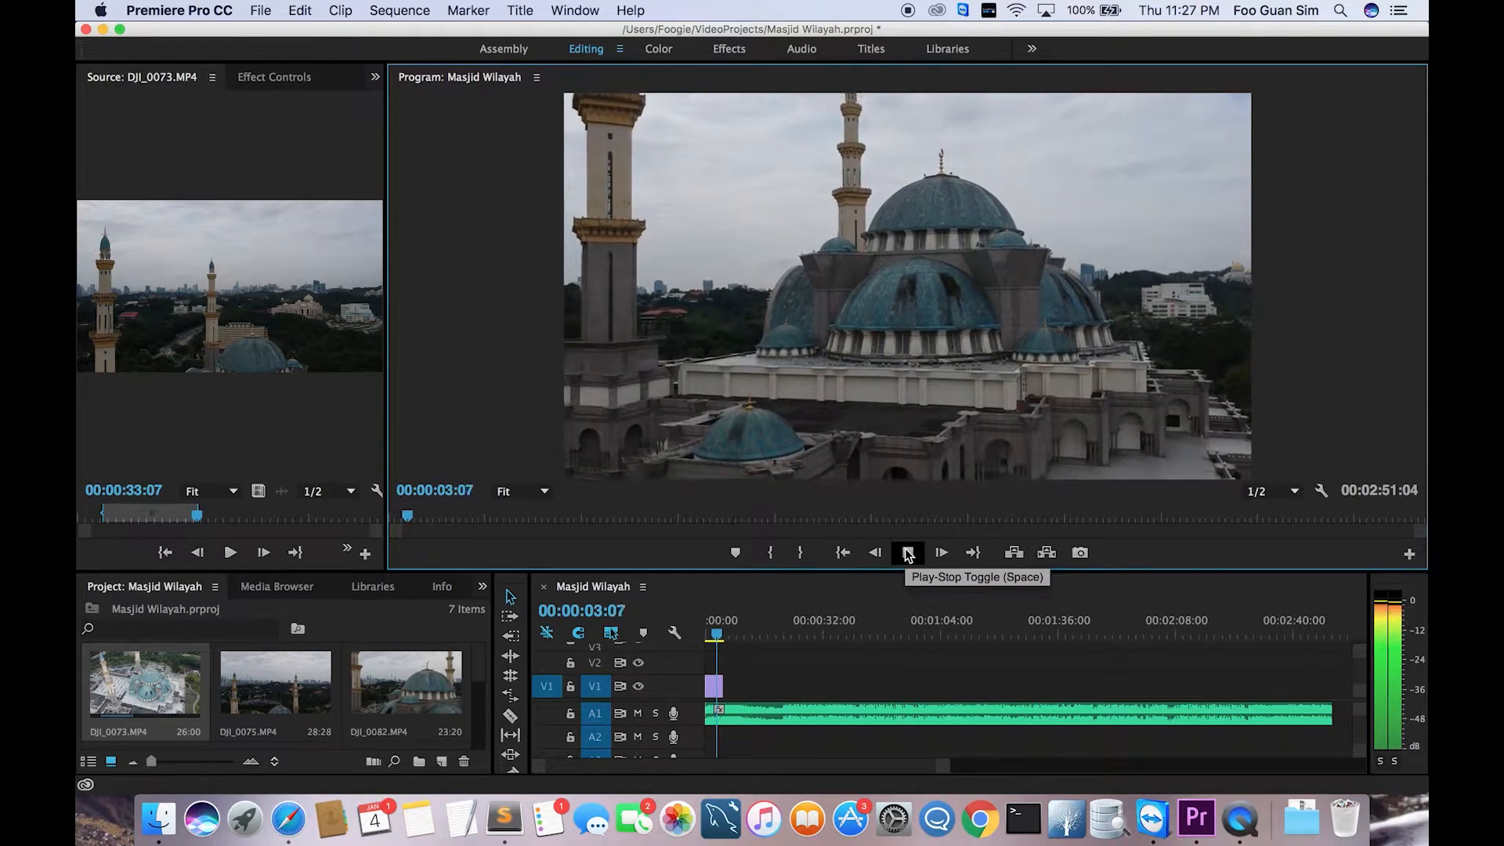
click(907, 552)
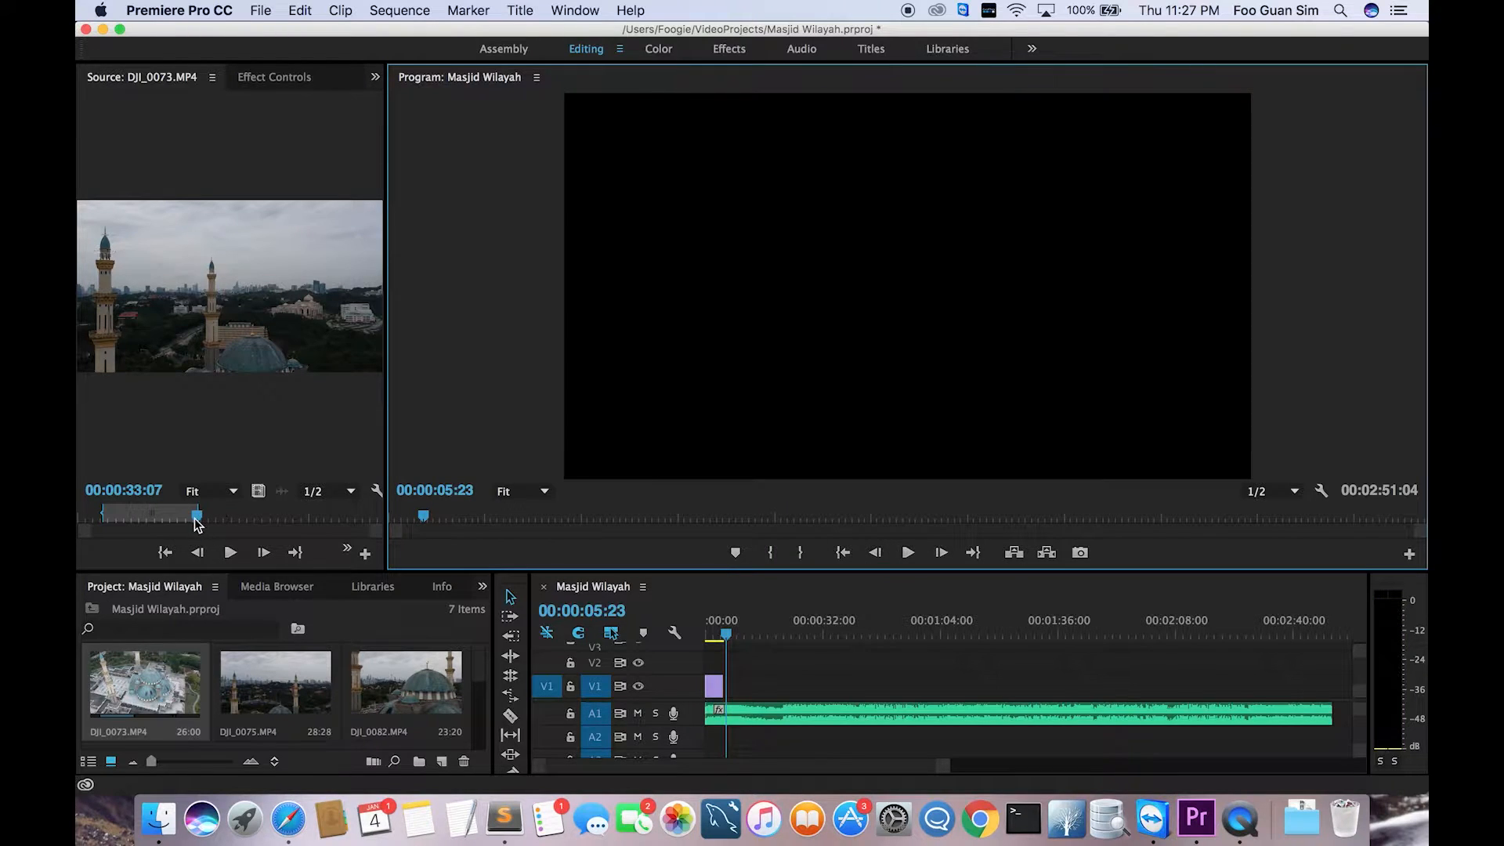
- Scrub DJI_0073 to choose start and end frames, then play through the cut sequence
drag(196, 516, 201, 518)
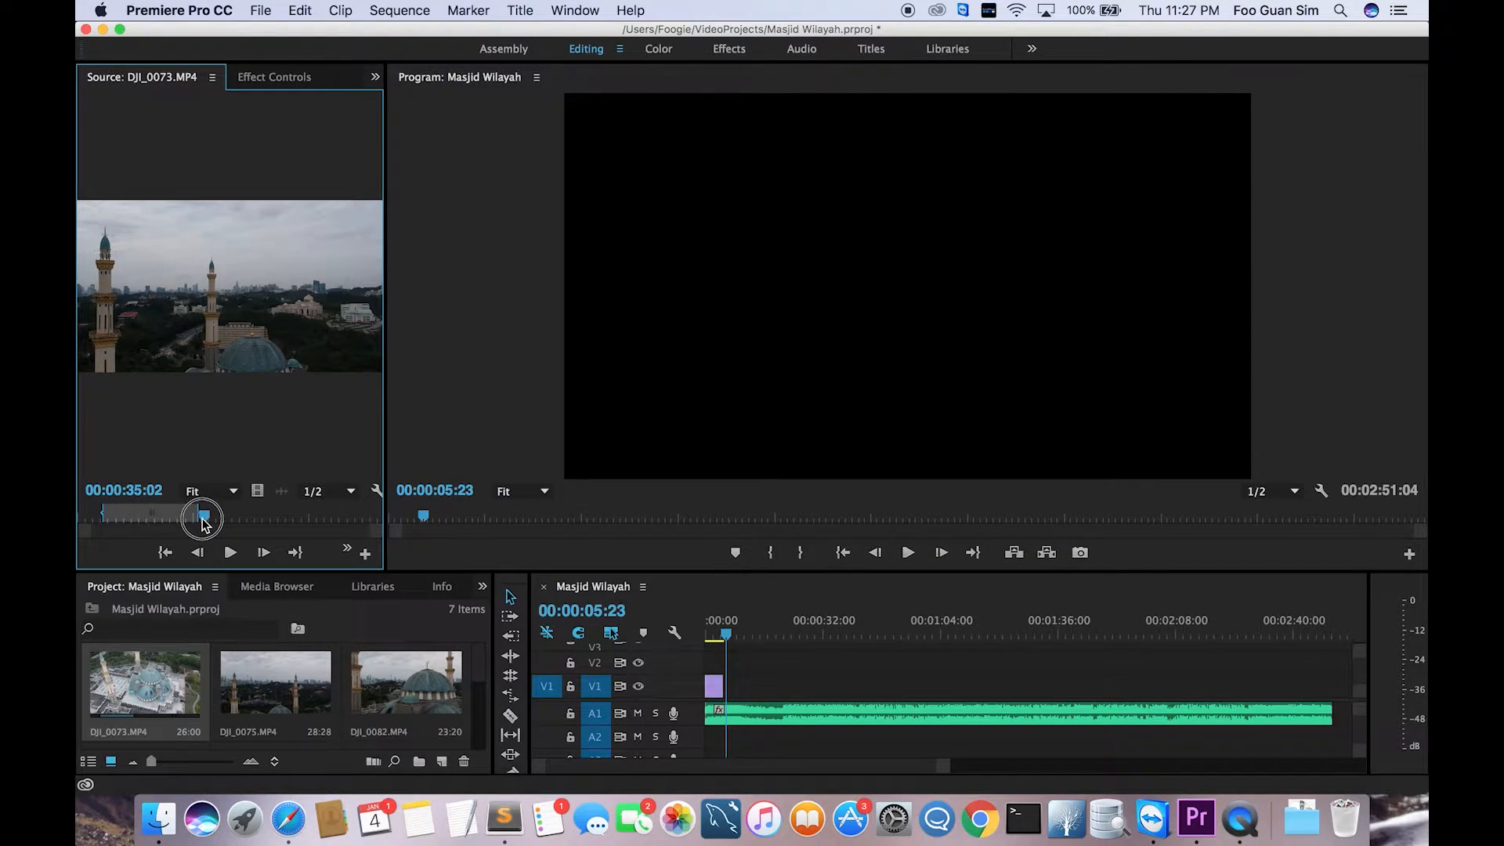
drag(202, 518, 219, 518)
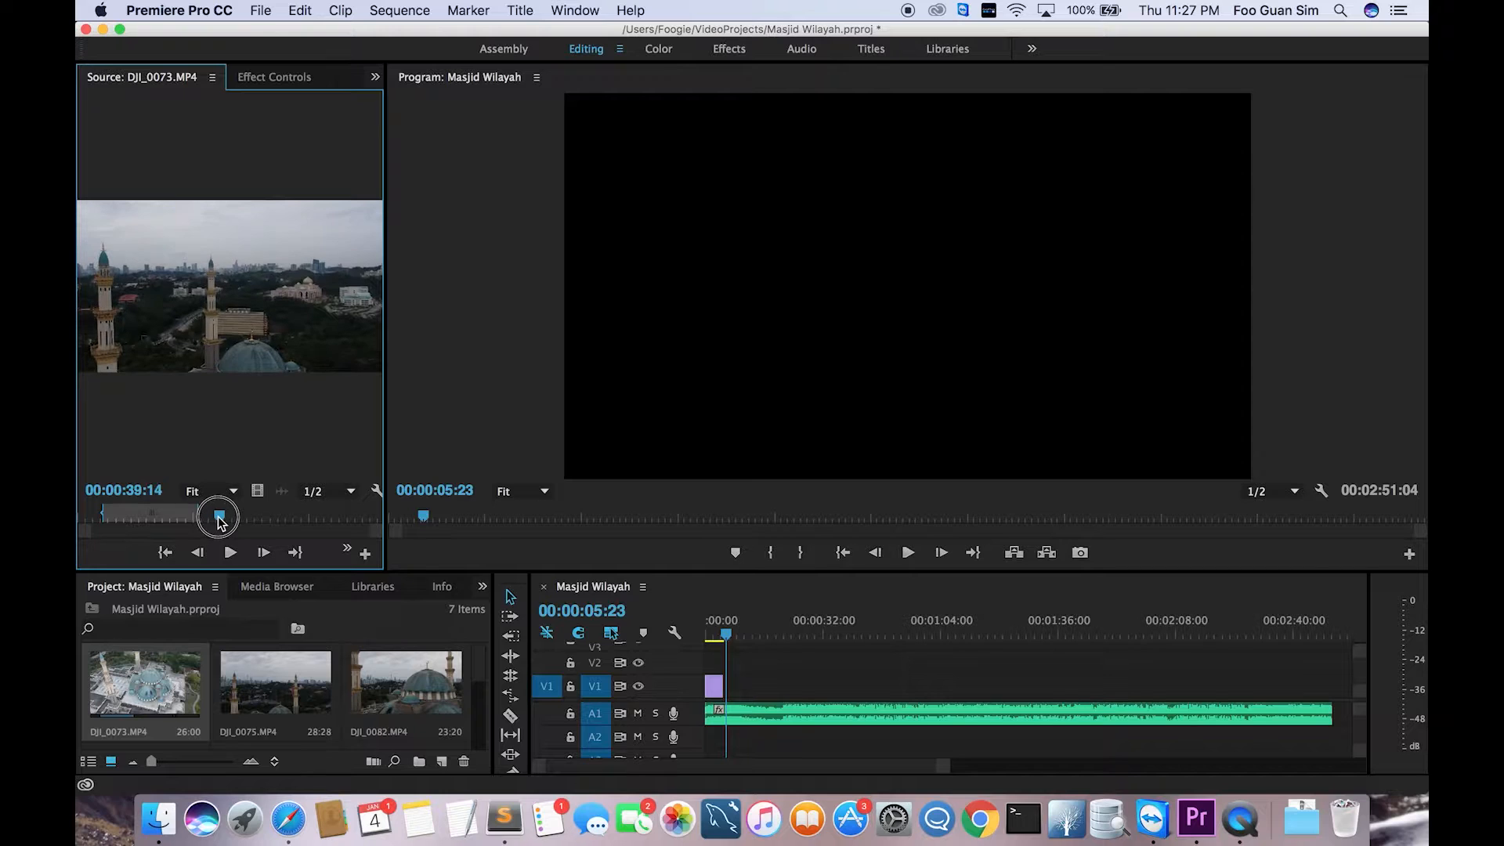
drag(219, 518, 218, 518)
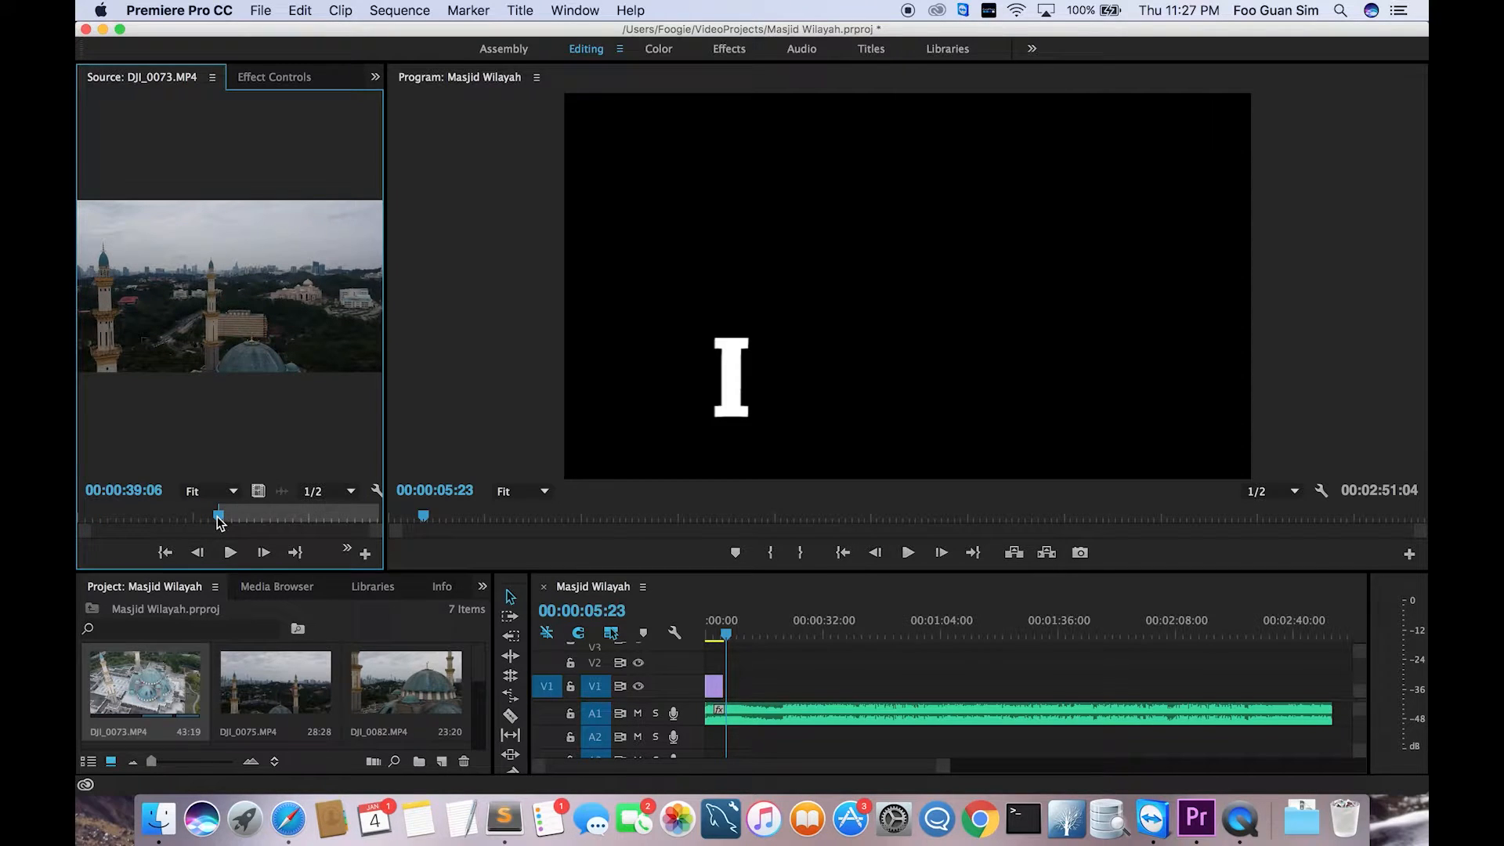
drag(219, 517, 260, 516)
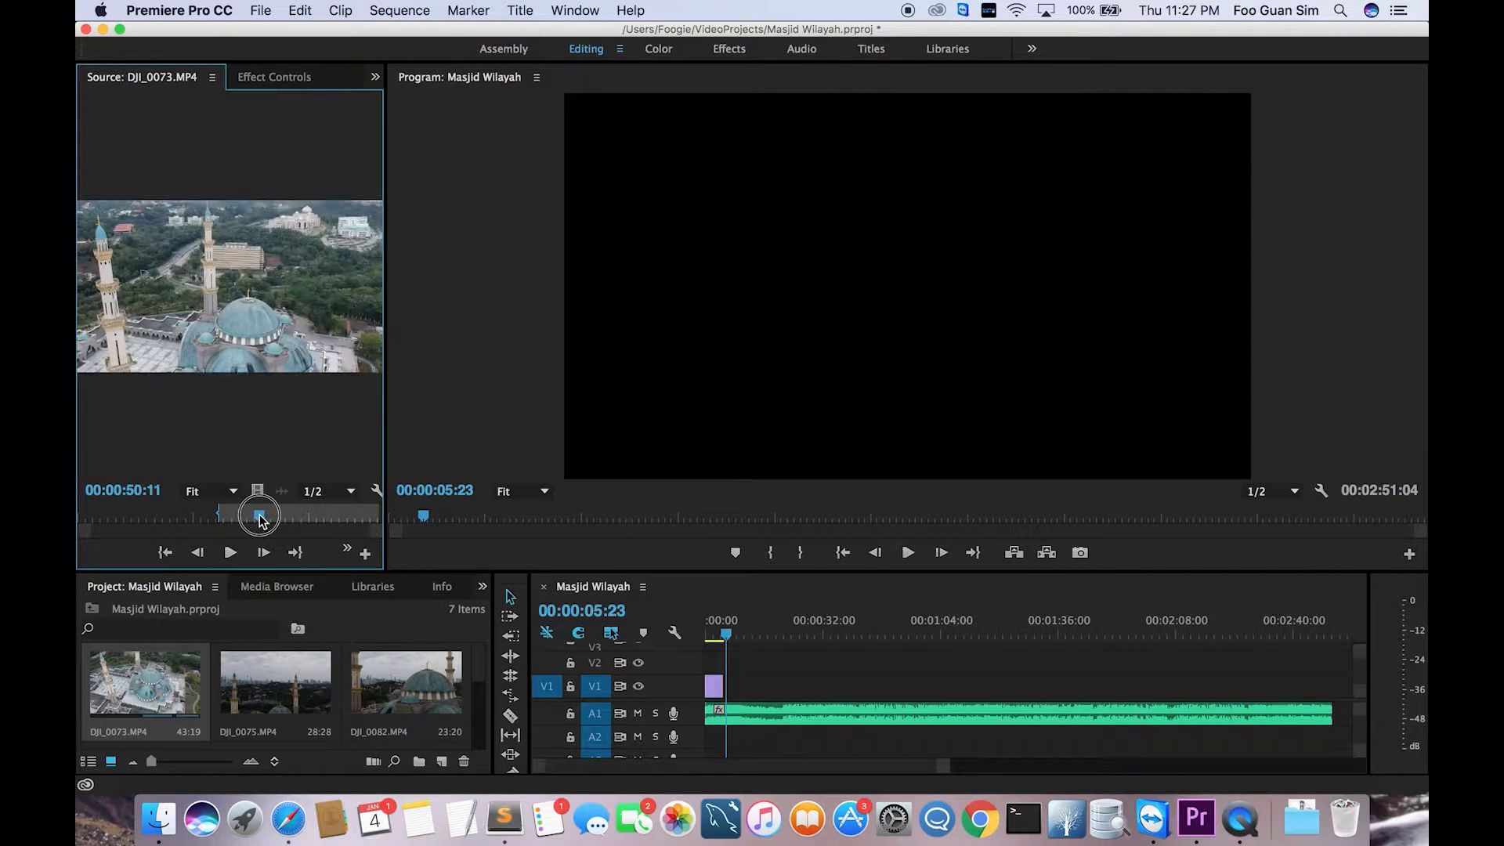
drag(260, 516, 287, 516)
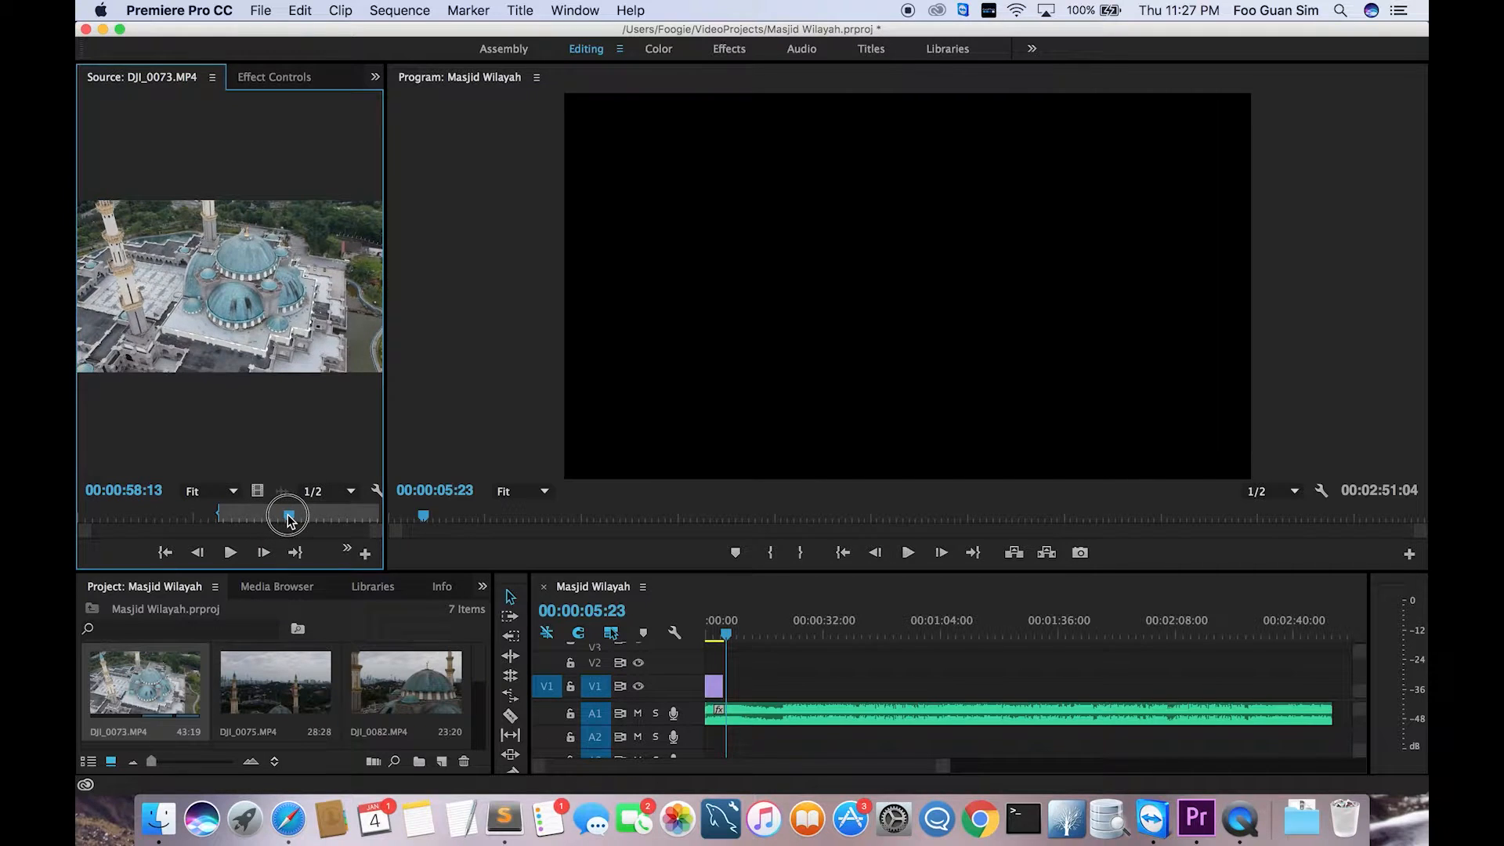
drag(287, 516, 277, 516)
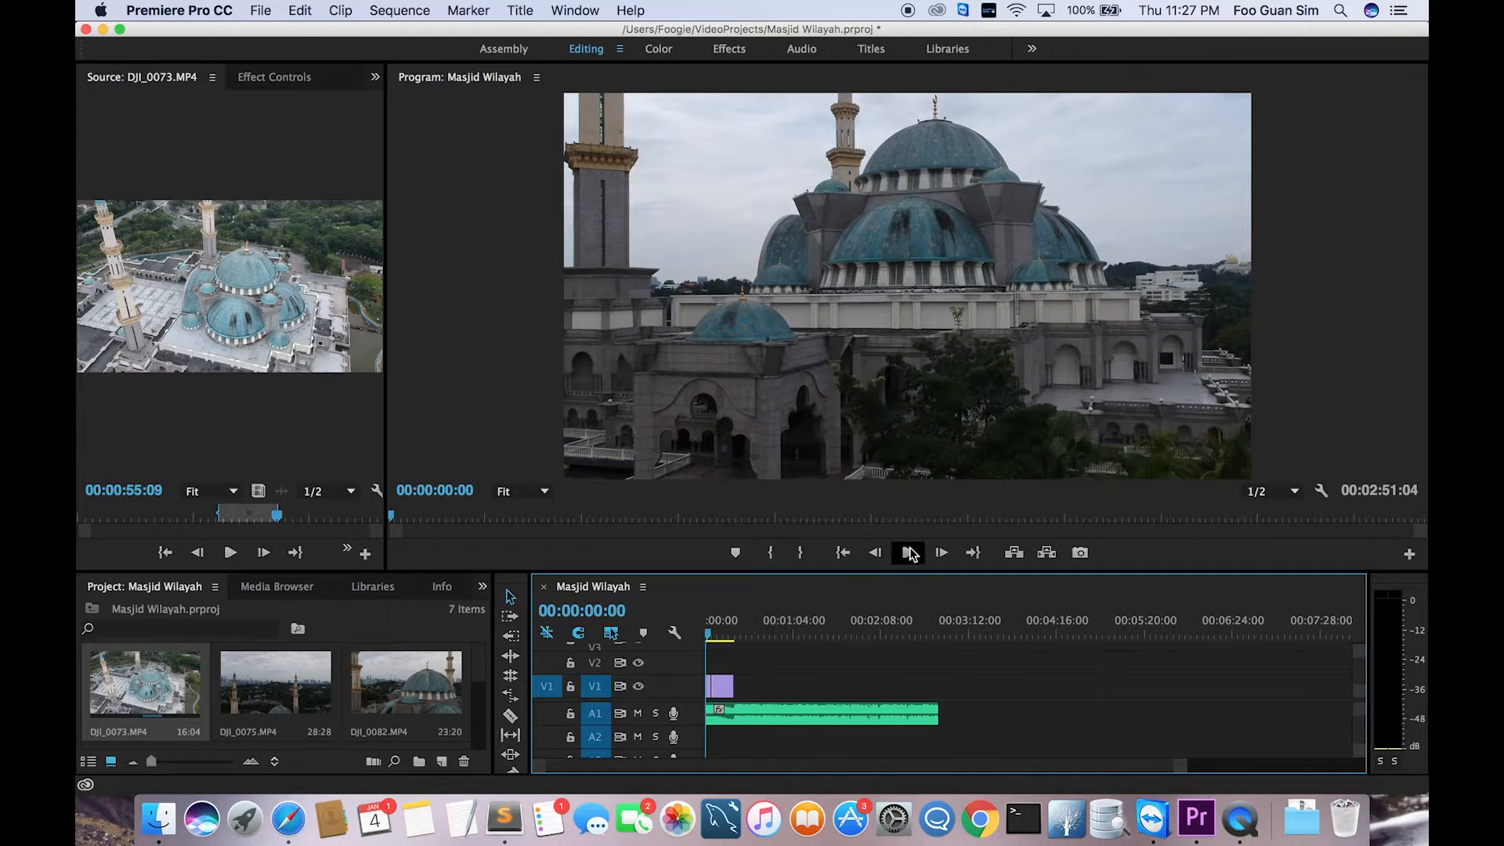
click(940, 552)
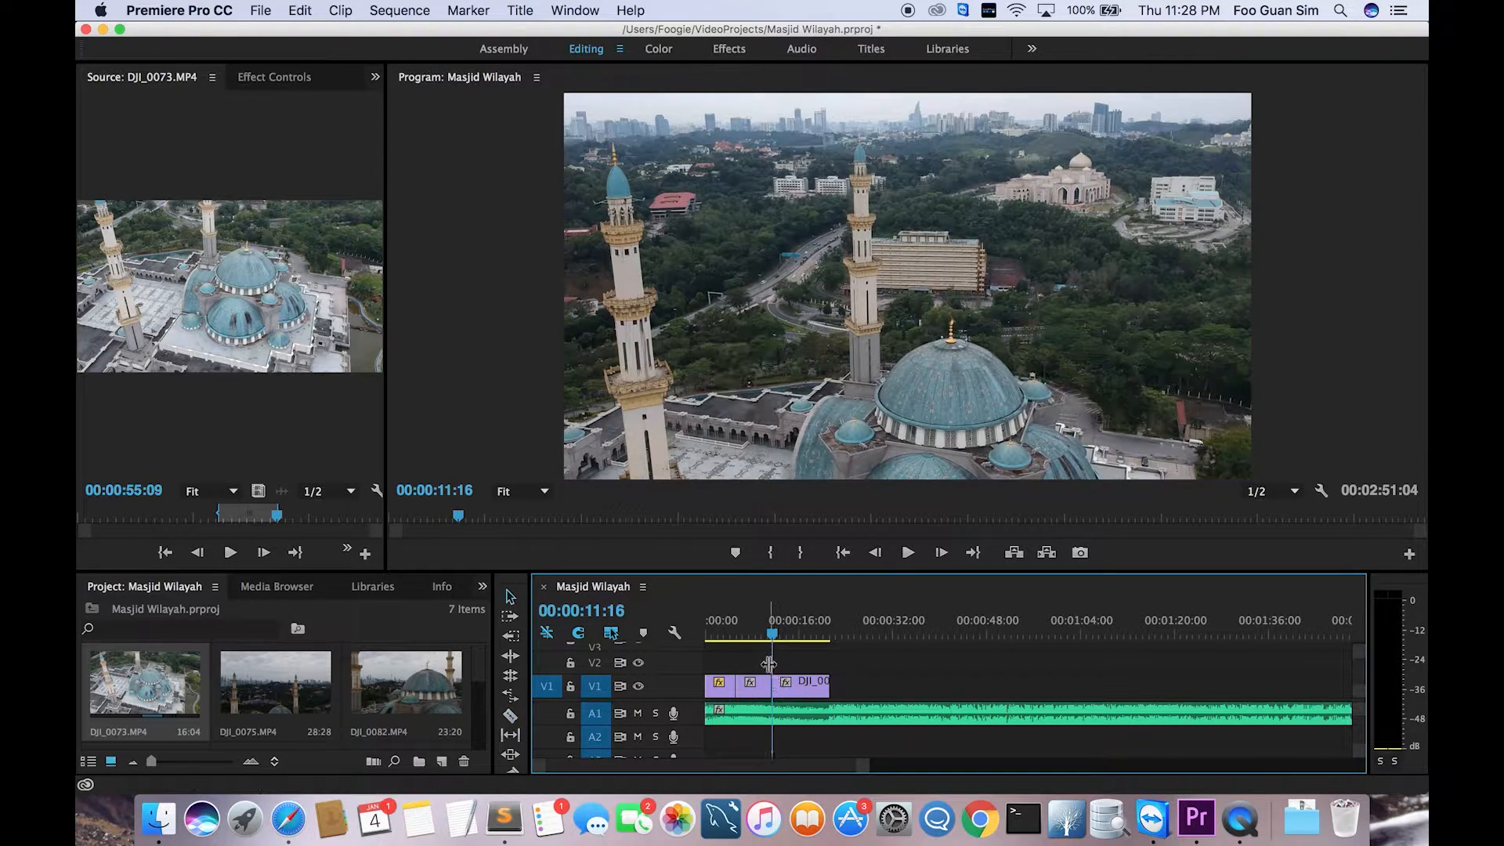
drag(772, 628, 736, 628)
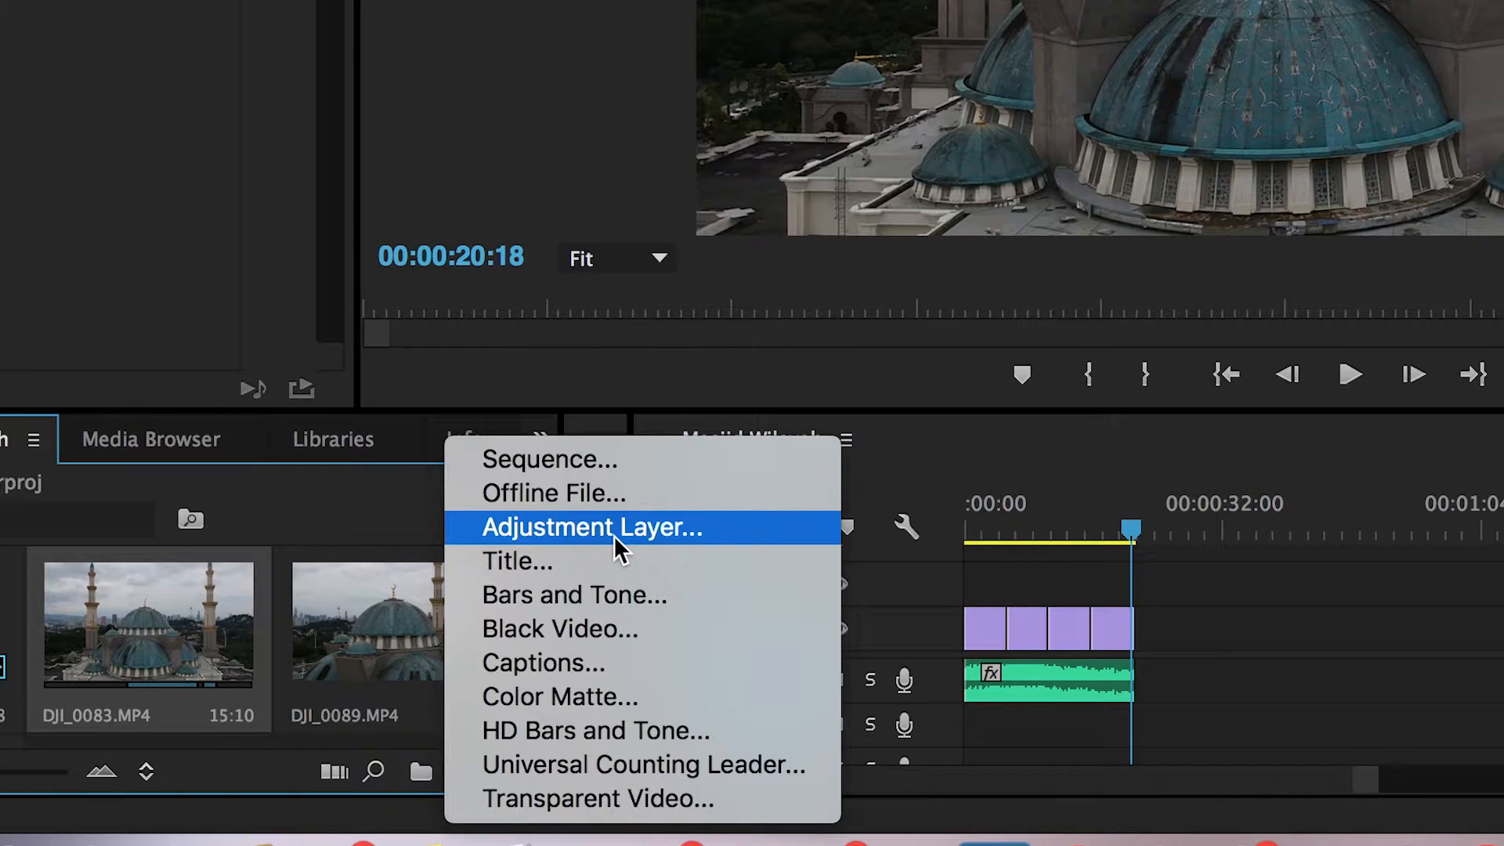
- Create and confirm a new adjustment layer, then switch to the Color workspace
click(591, 526)
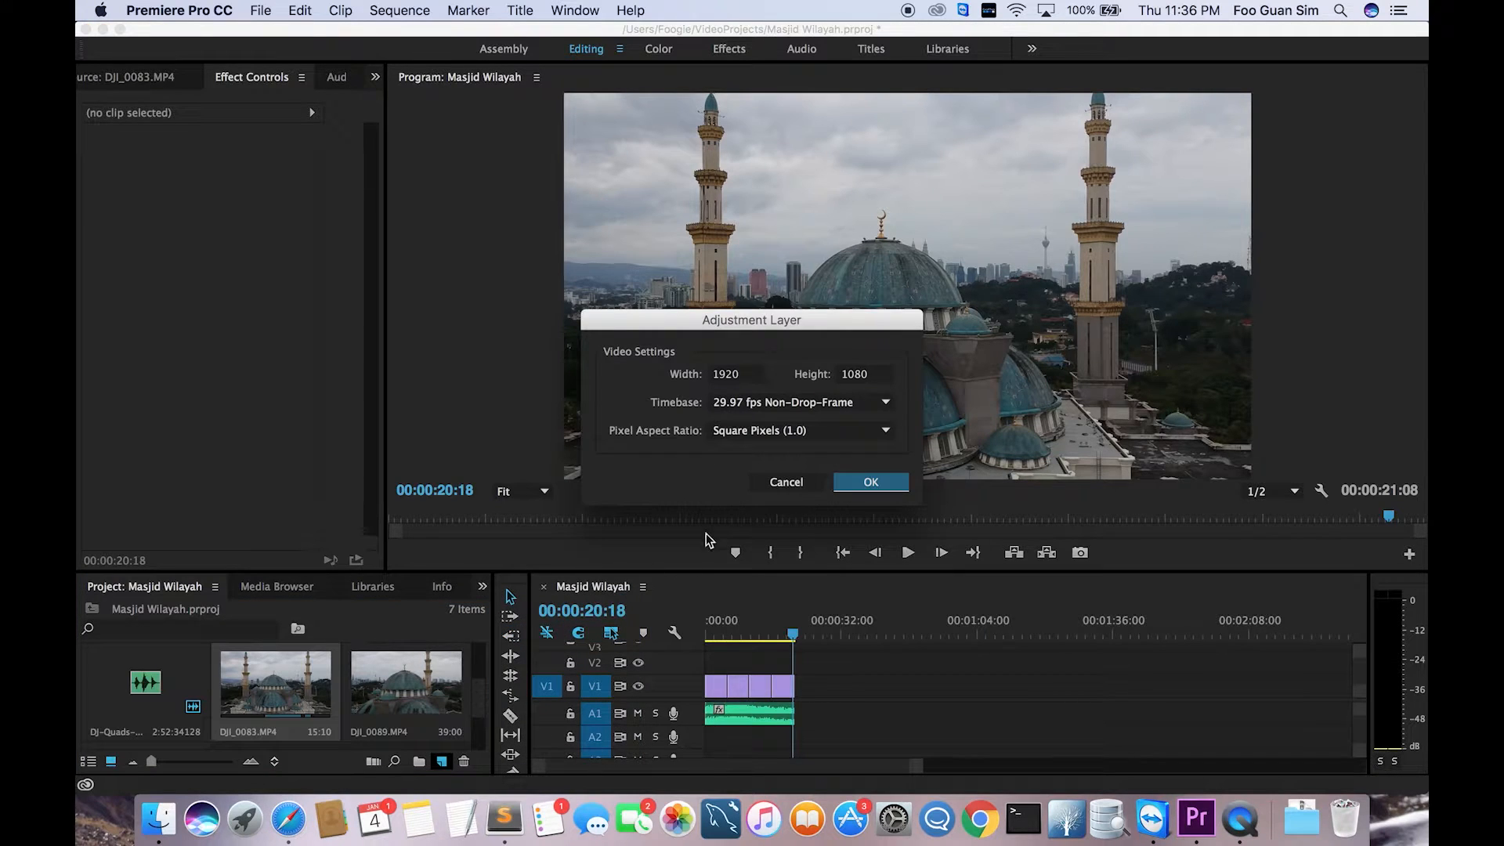
click(868, 482)
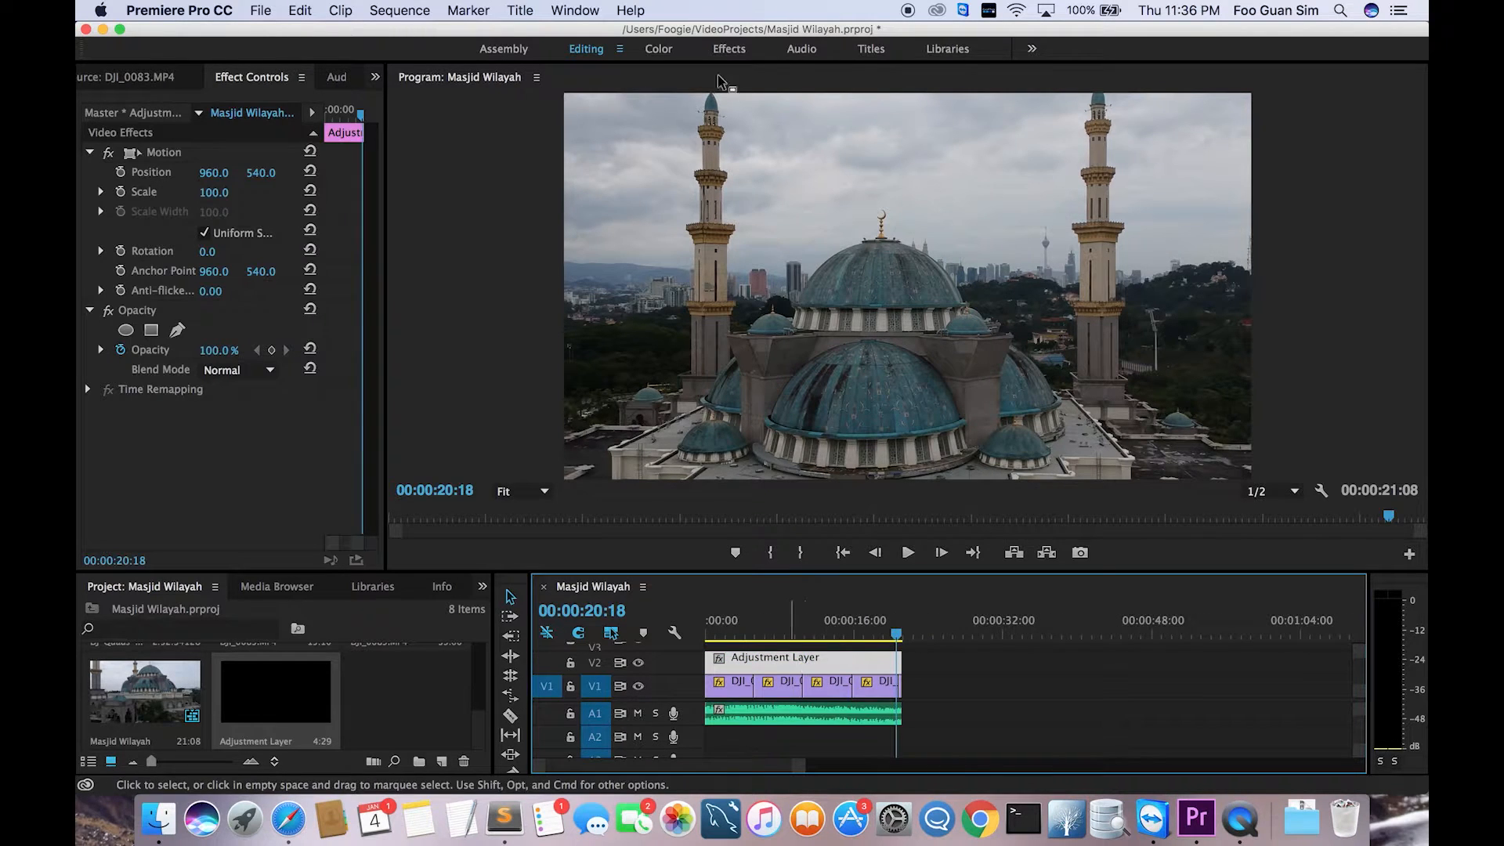
click(658, 49)
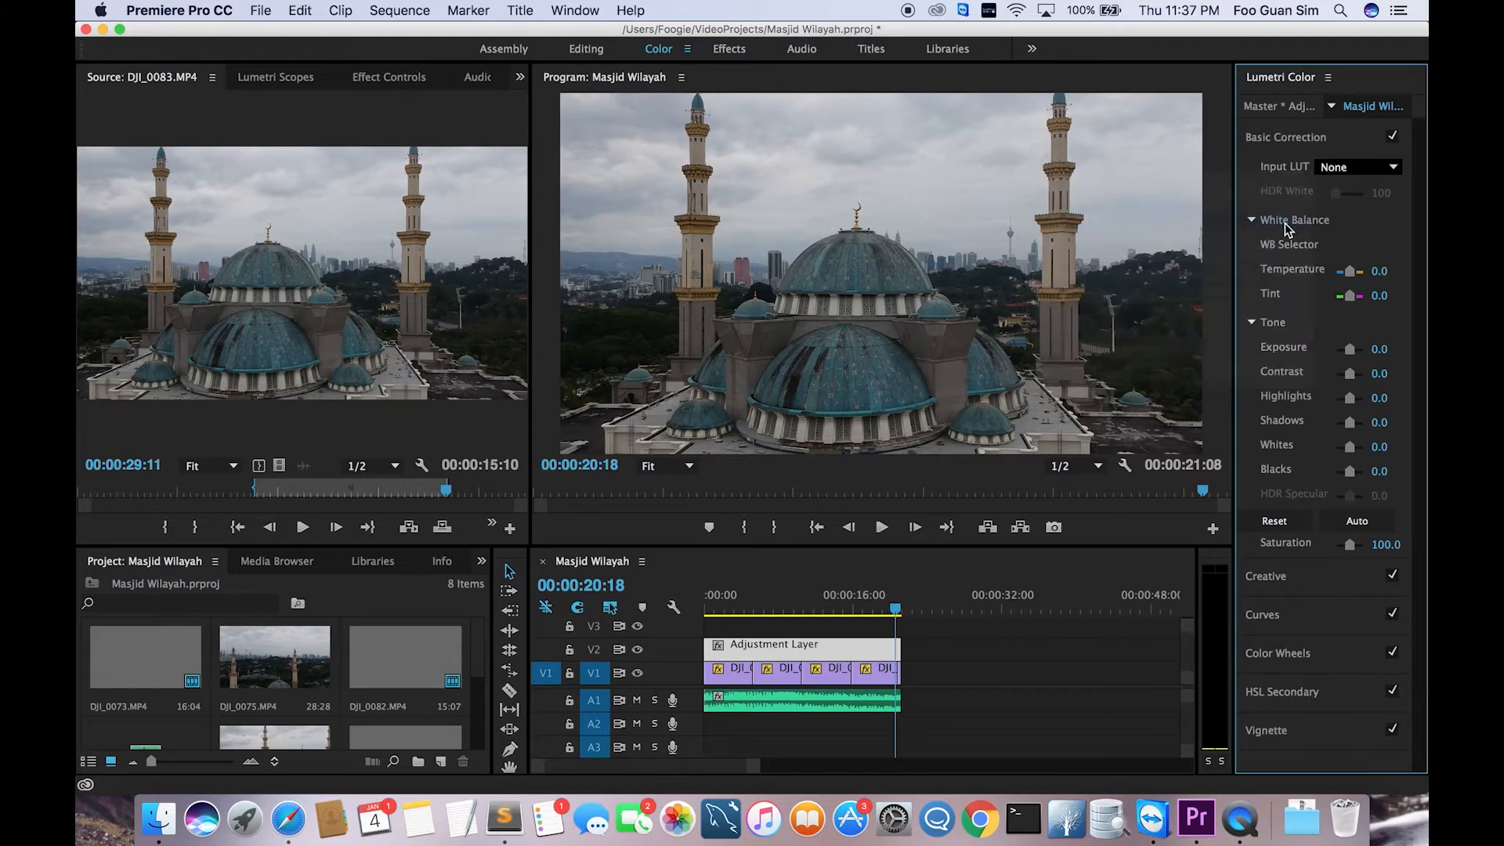
- Load PUNCH.cube as the Lumetri Input LUT and play the graded sequence from the start
click(1359, 167)
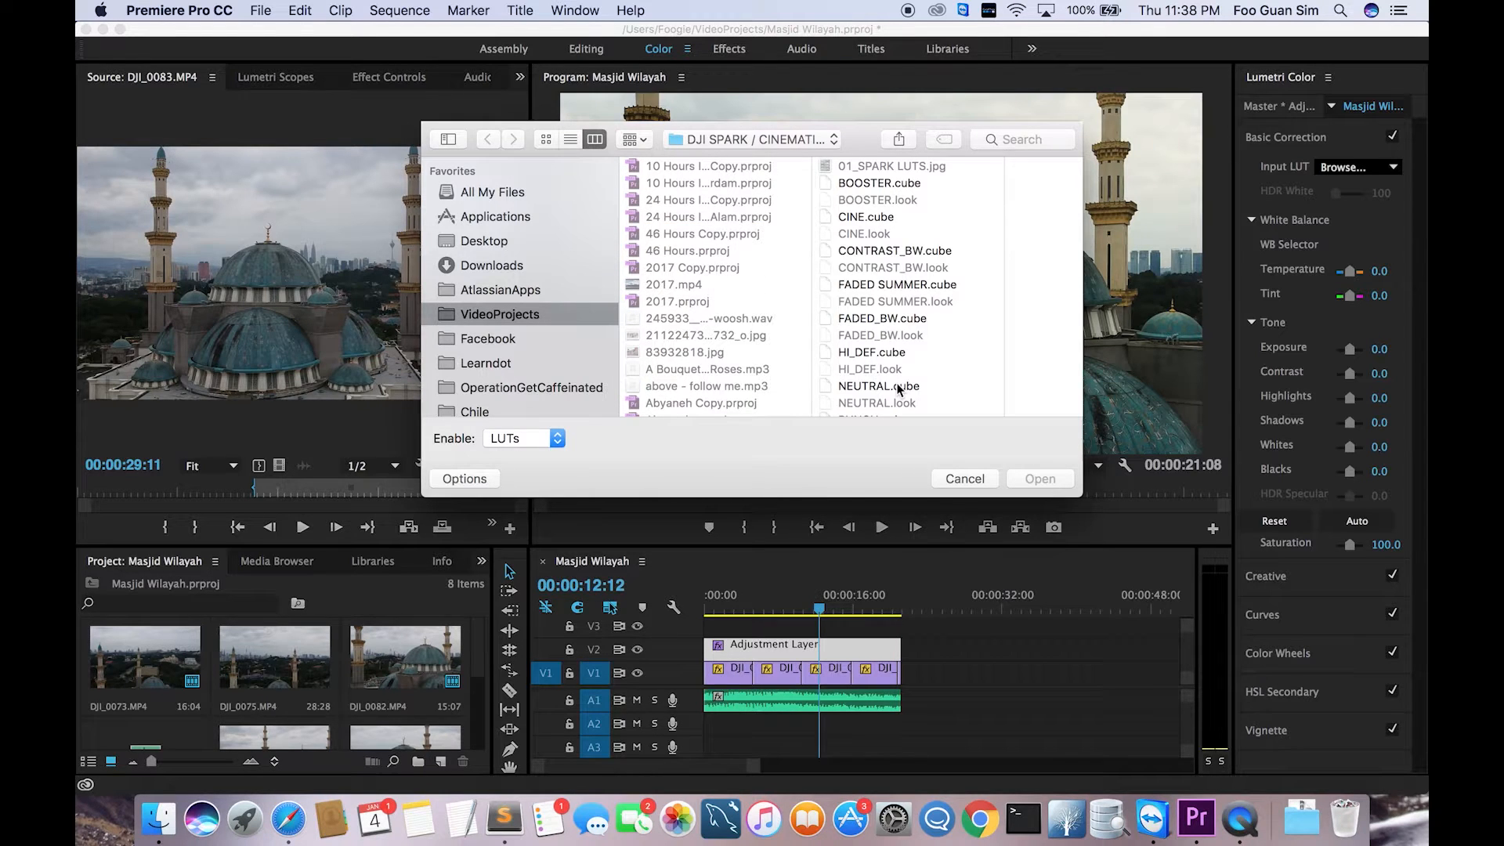
click(755, 391)
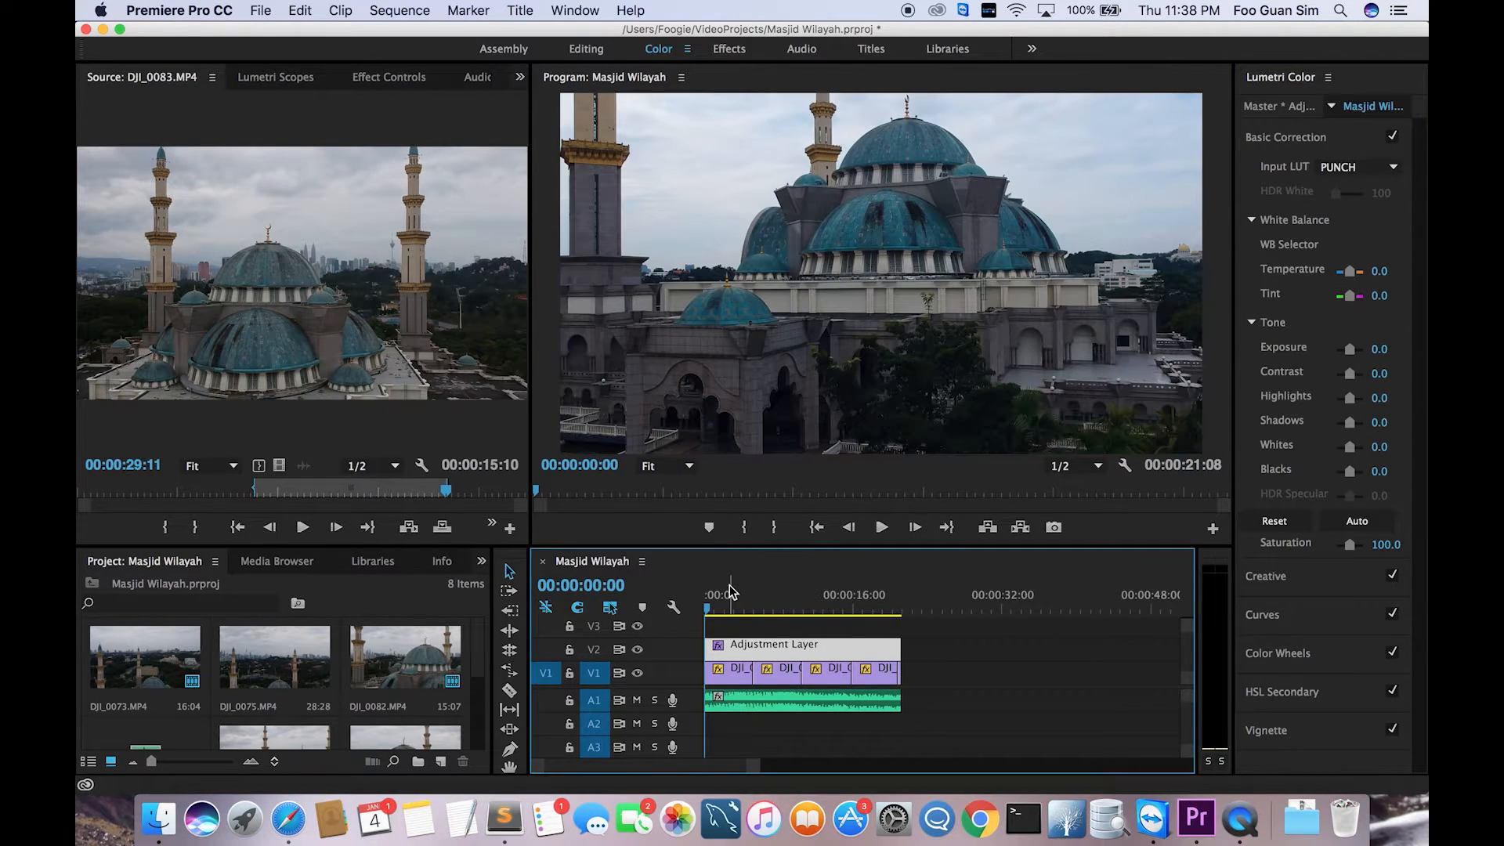
click(881, 526)
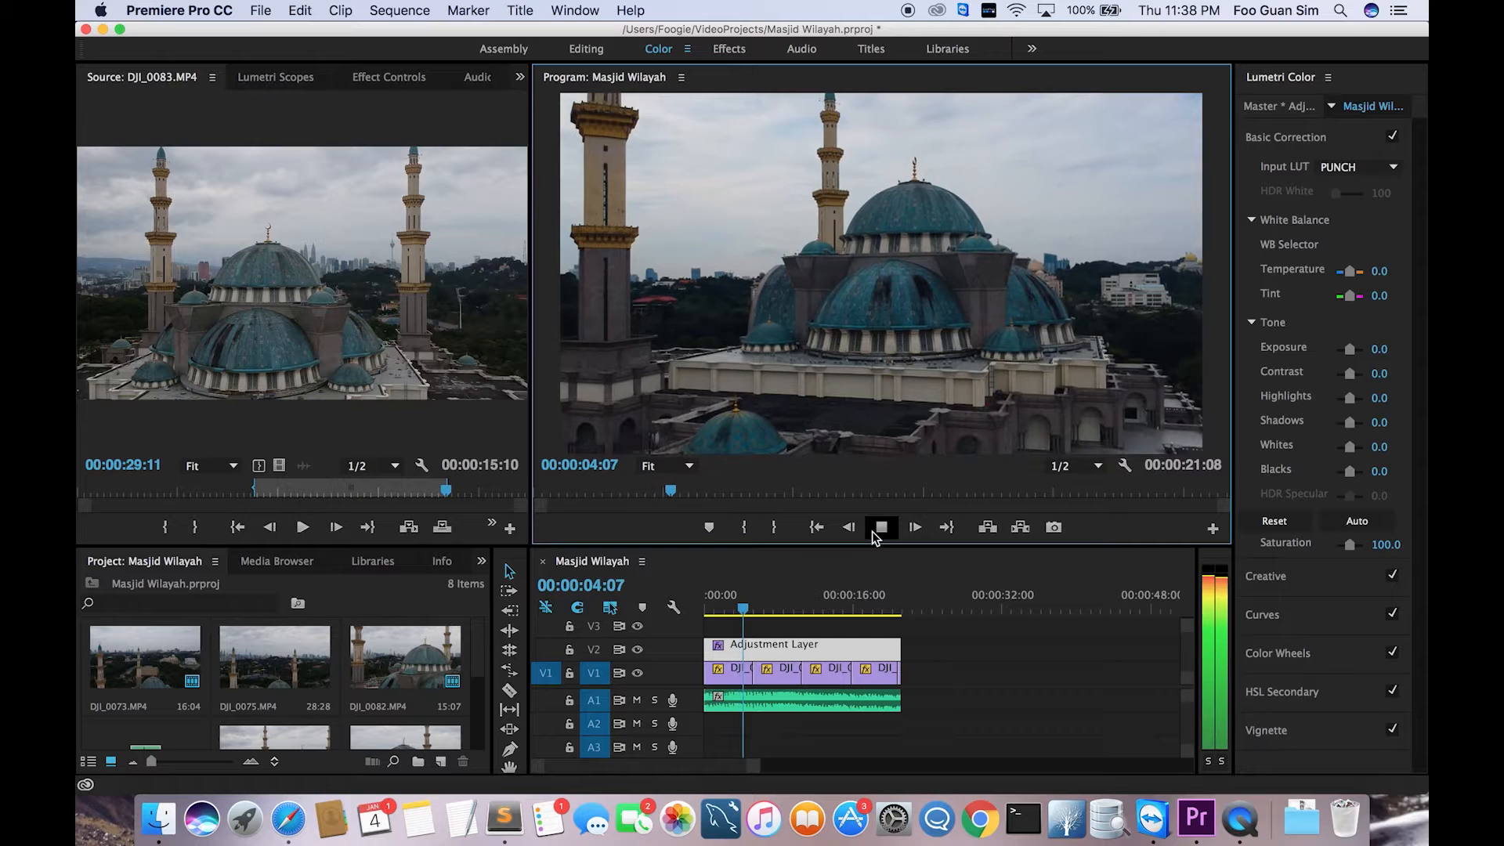
click(880, 527)
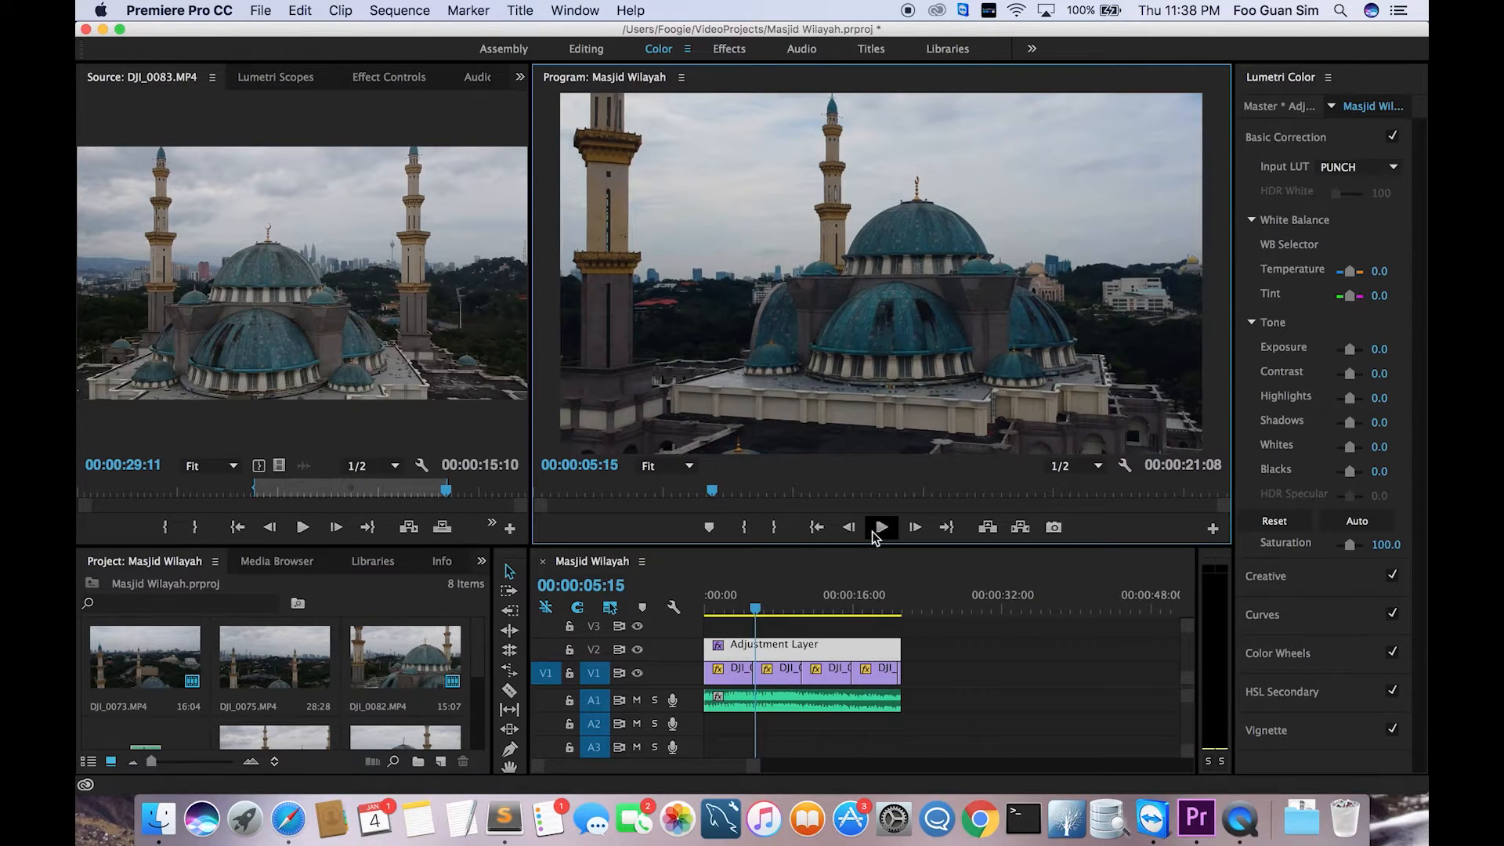
click(880, 526)
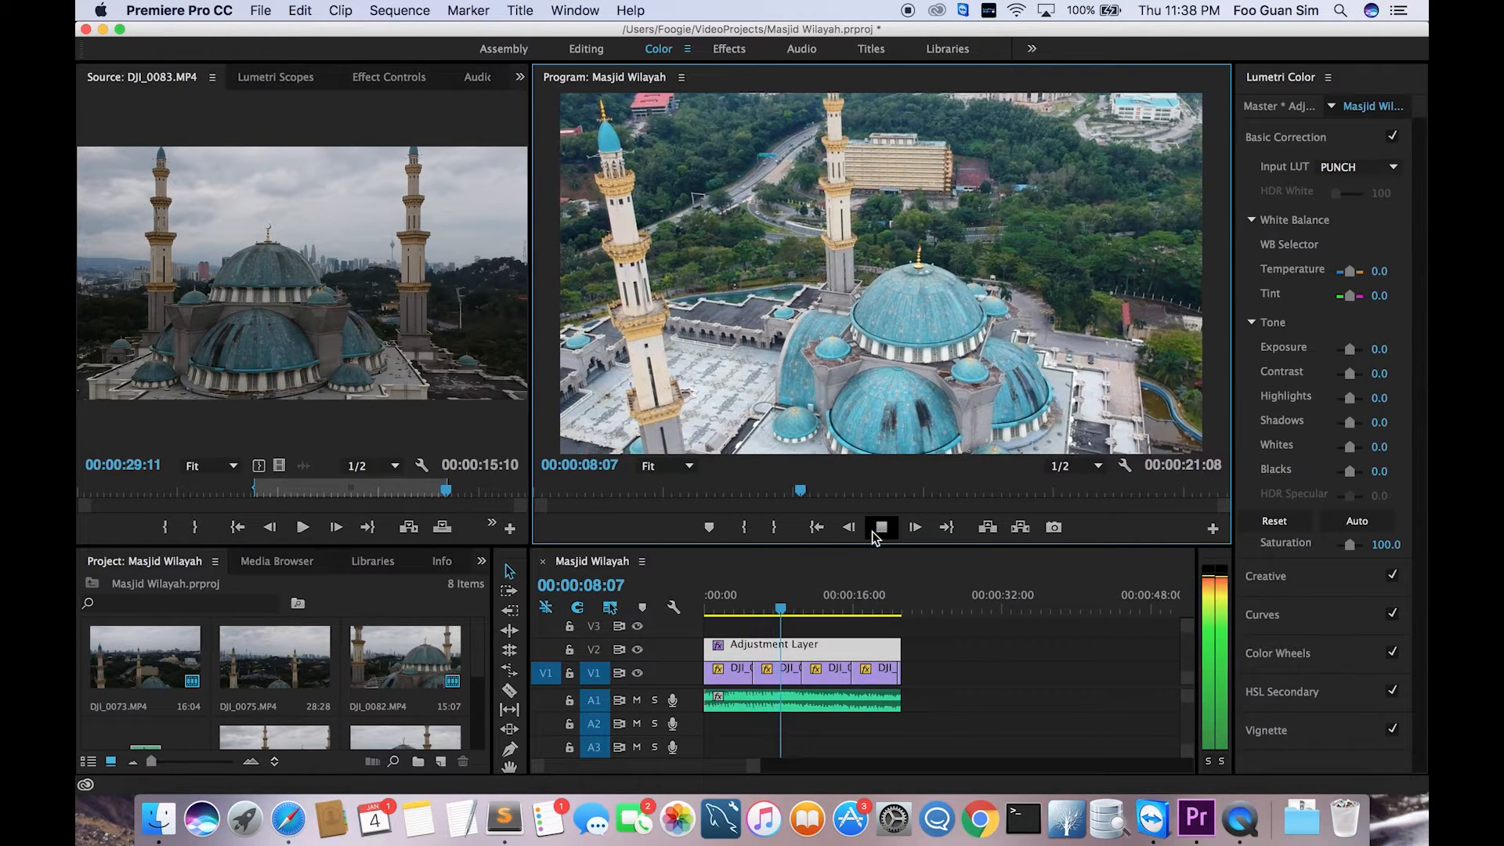